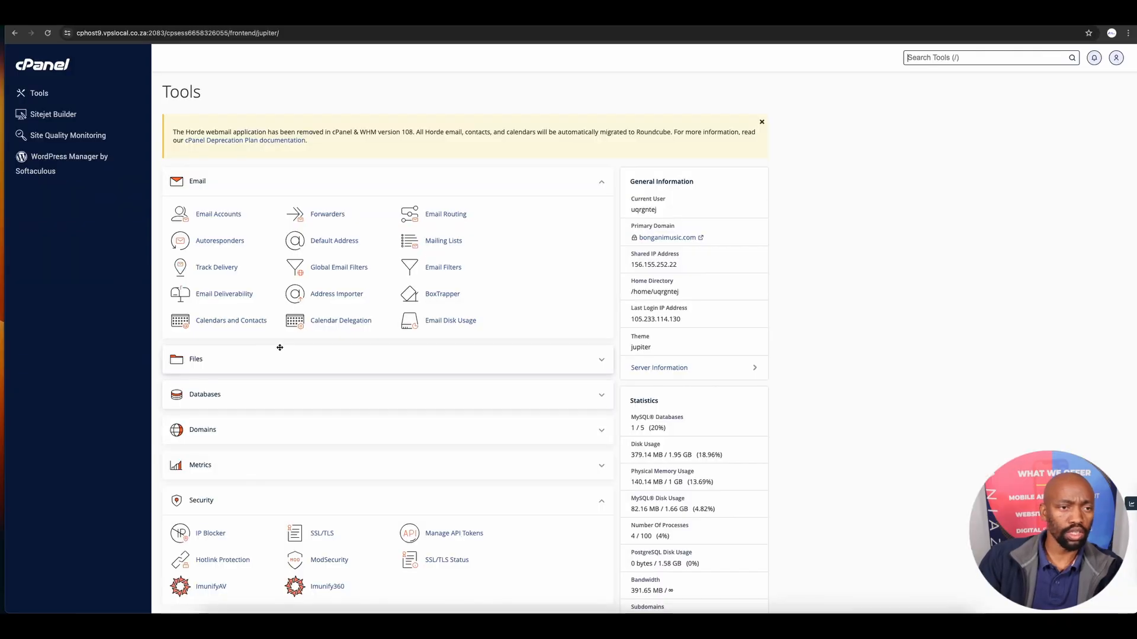
From cPanel's Softaculous installations list, log into the bonganimusic.com WordPress site as admin.
scroll(down, 3)
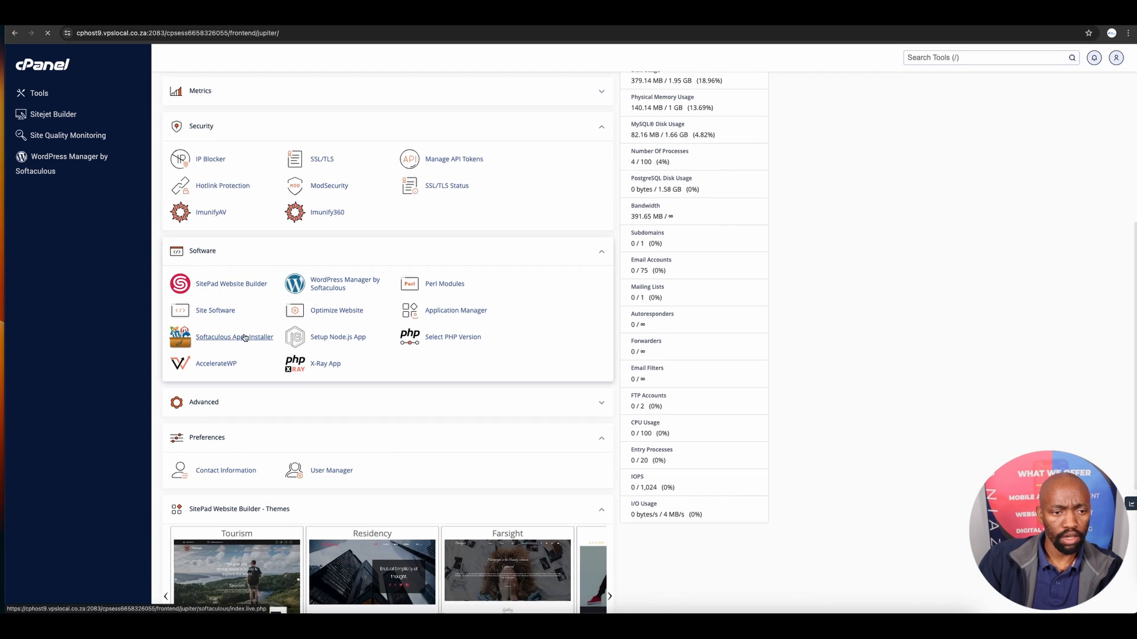
click(234, 337)
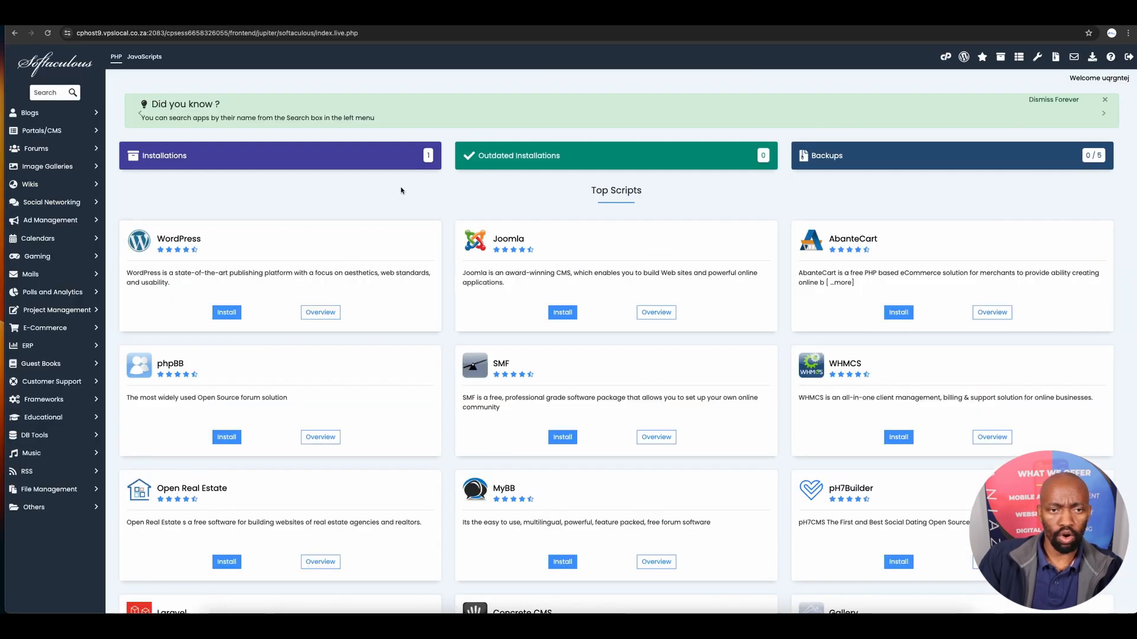
click(164, 155)
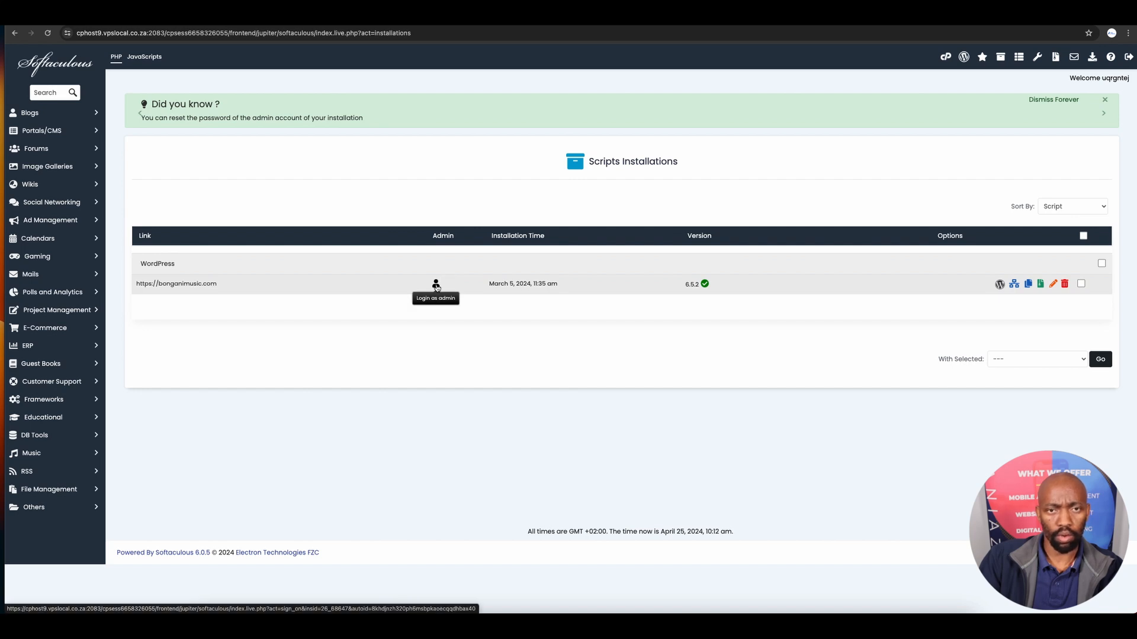
click(436, 284)
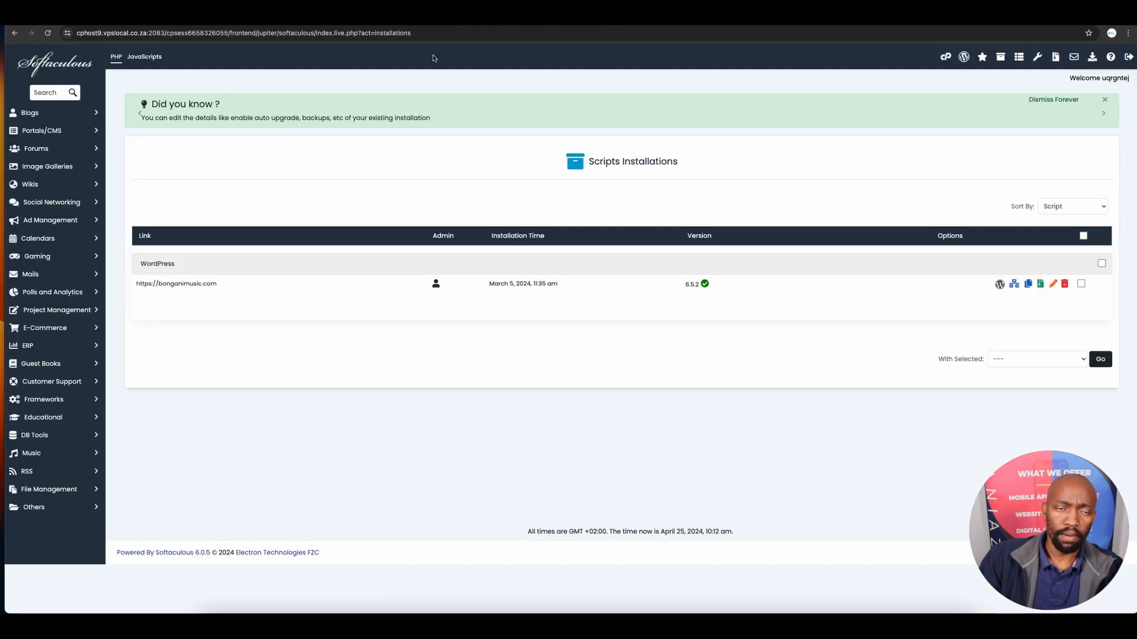
mouse_move(377, 84)
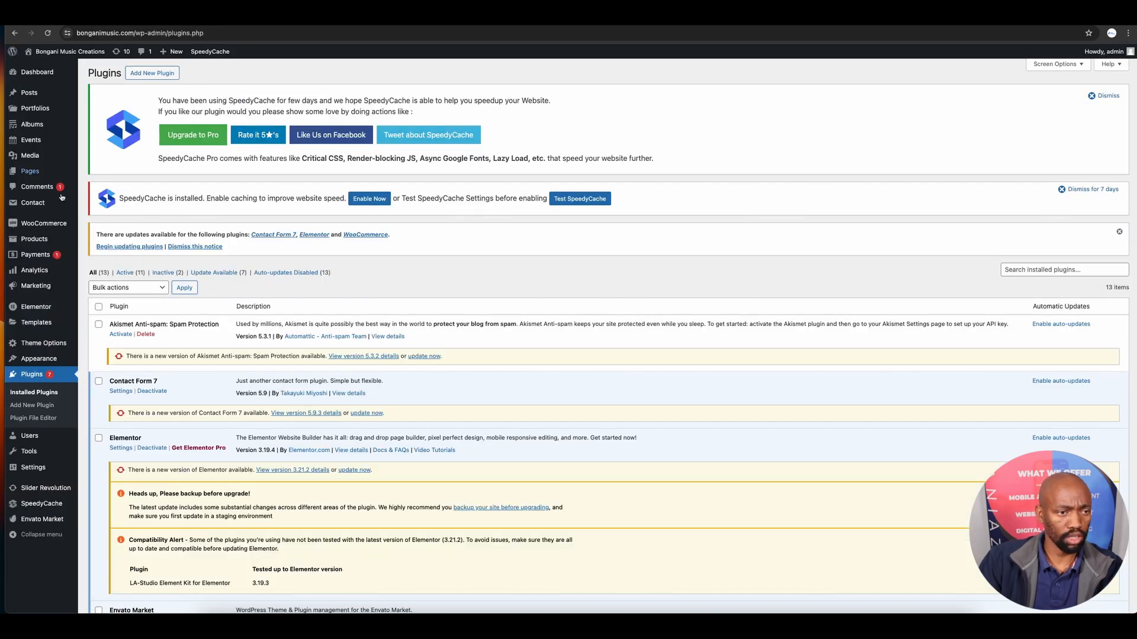
mouse_move(38, 358)
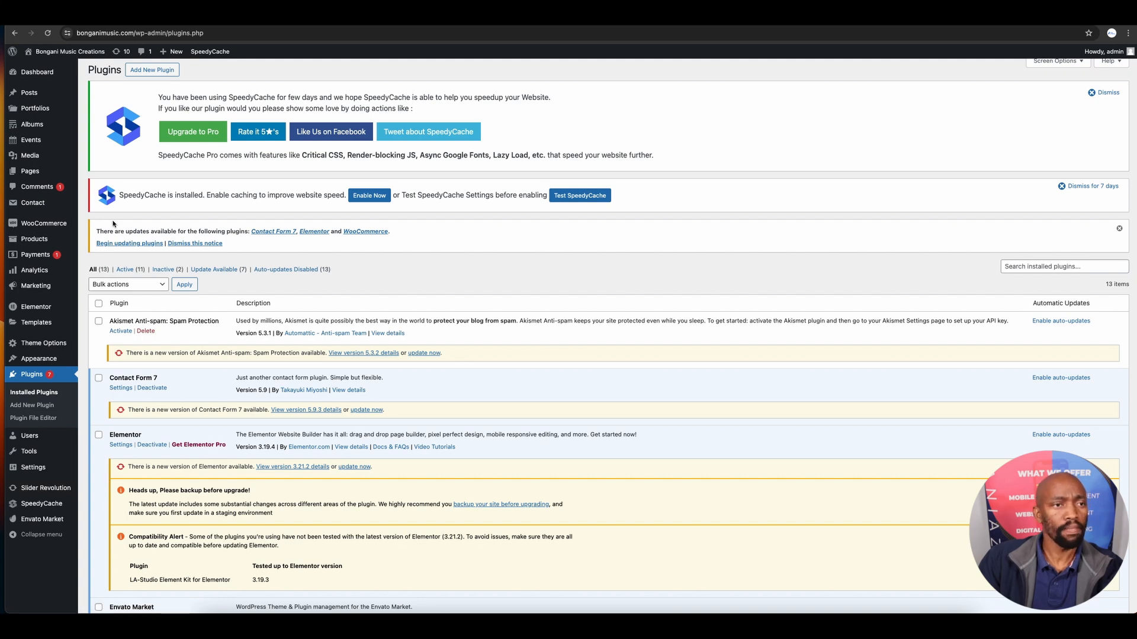
click(151, 70)
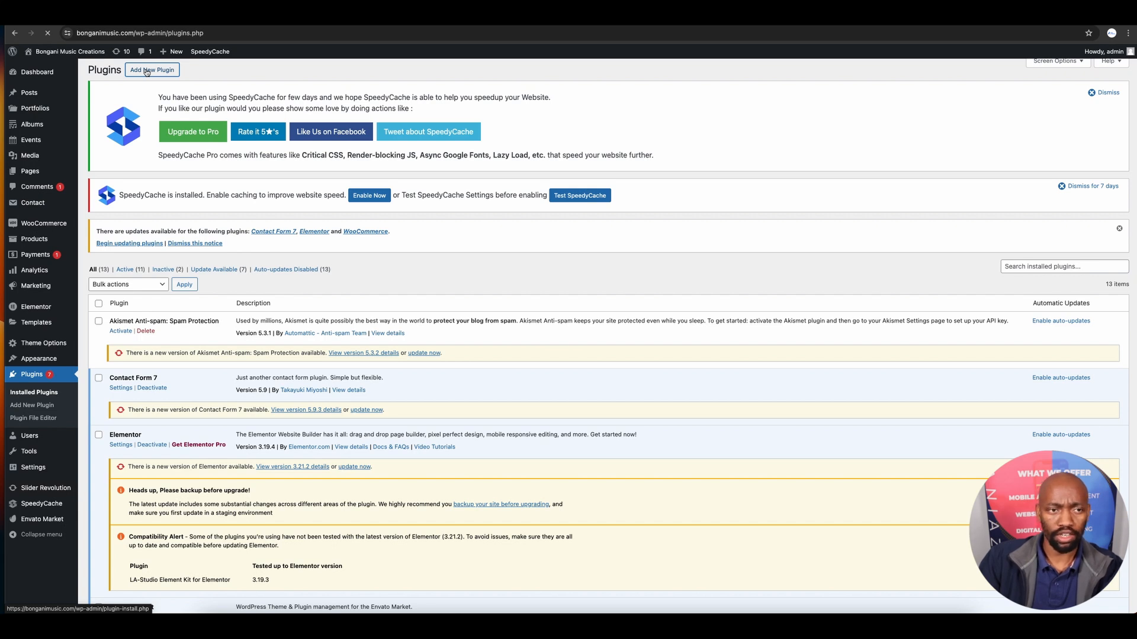
Search the plugin directory for 'payfast' and install the WooCommerce Payfast Gateway plugin.
click(152, 69)
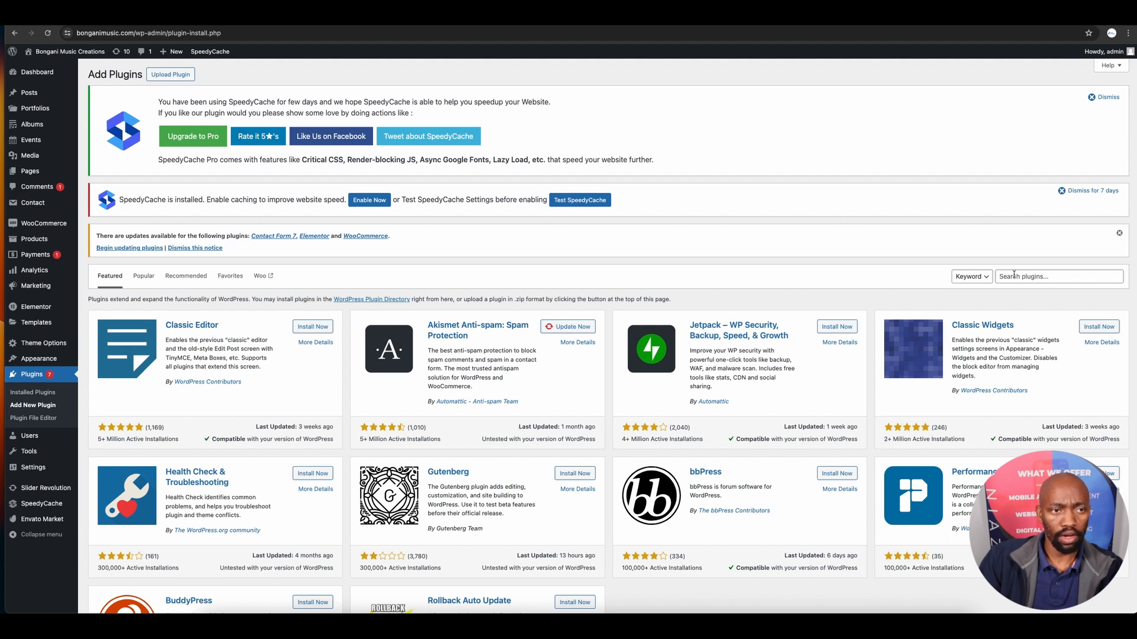
click(1058, 277)
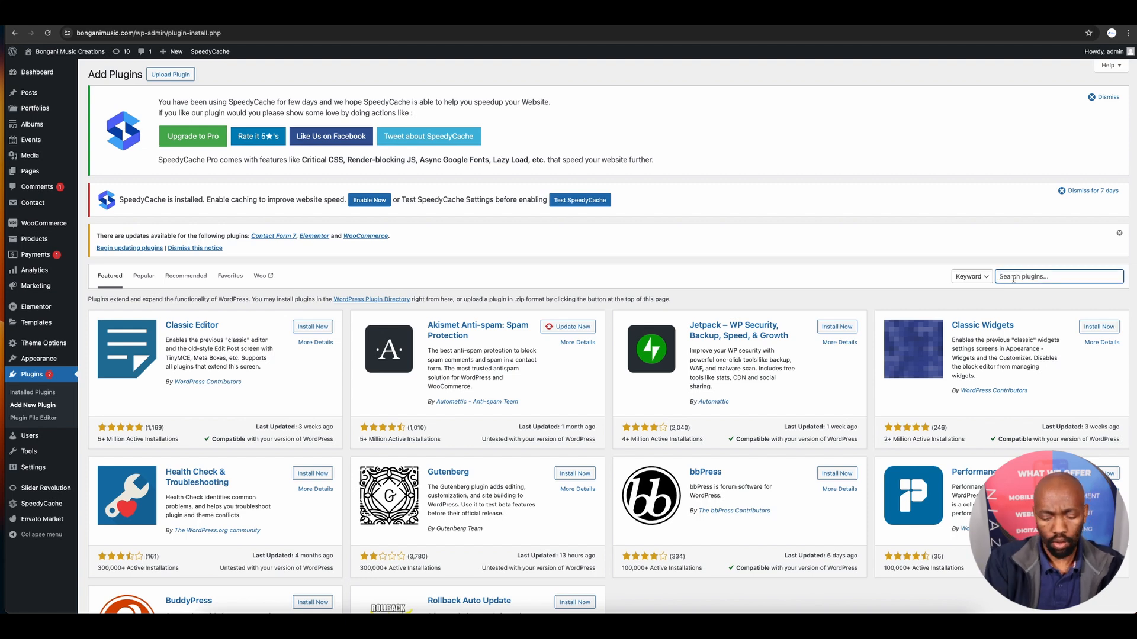
text(payfast)
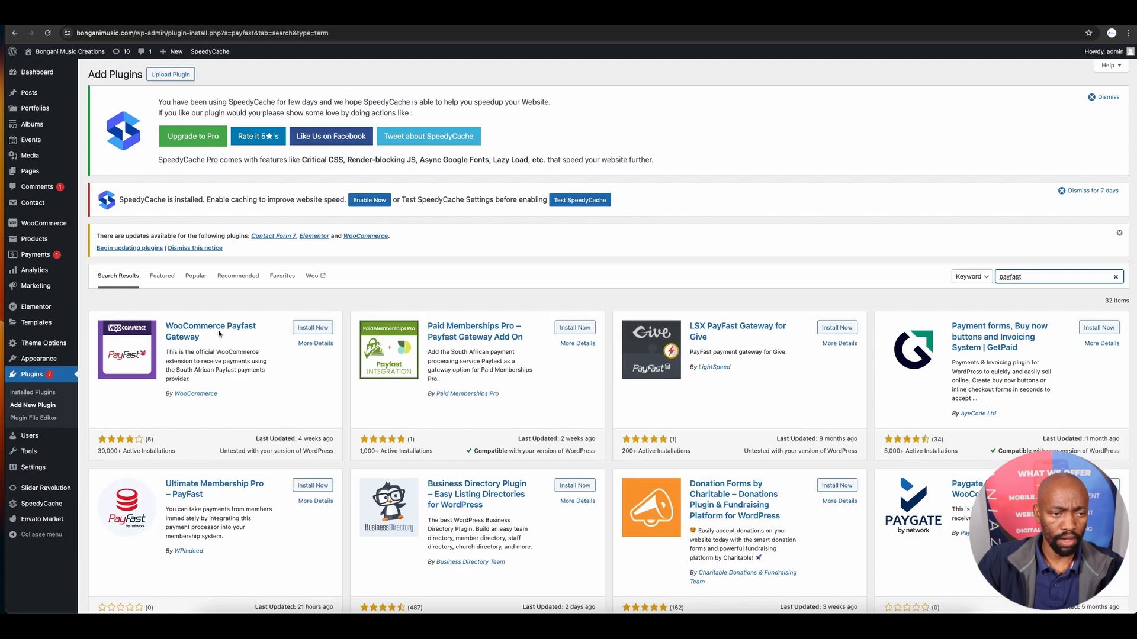
mouse_move(192, 338)
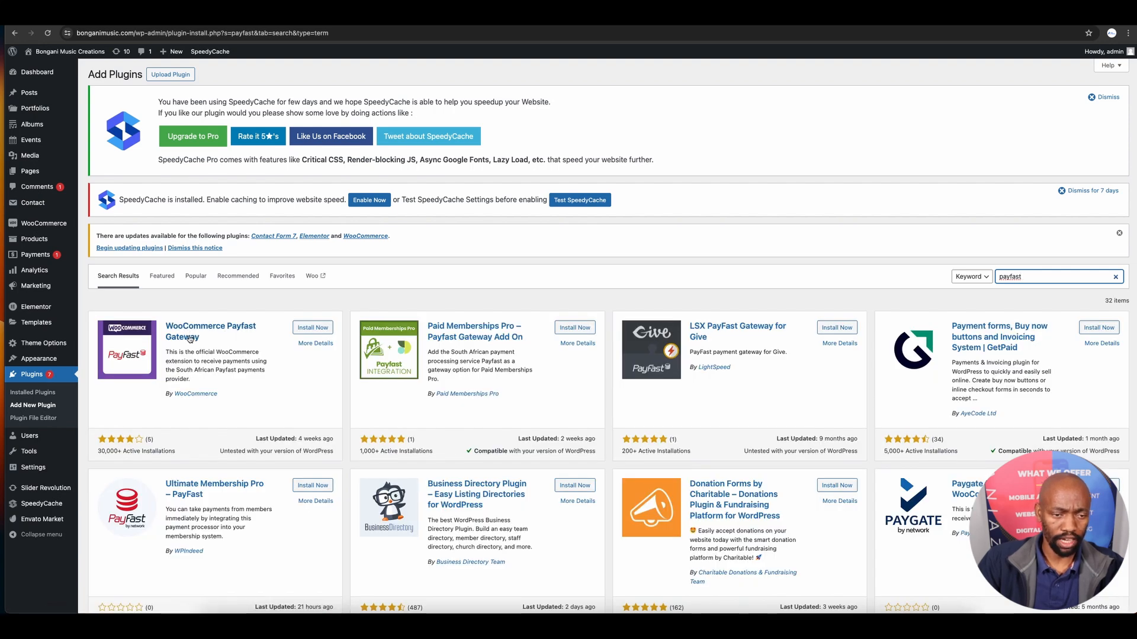
click(312, 327)
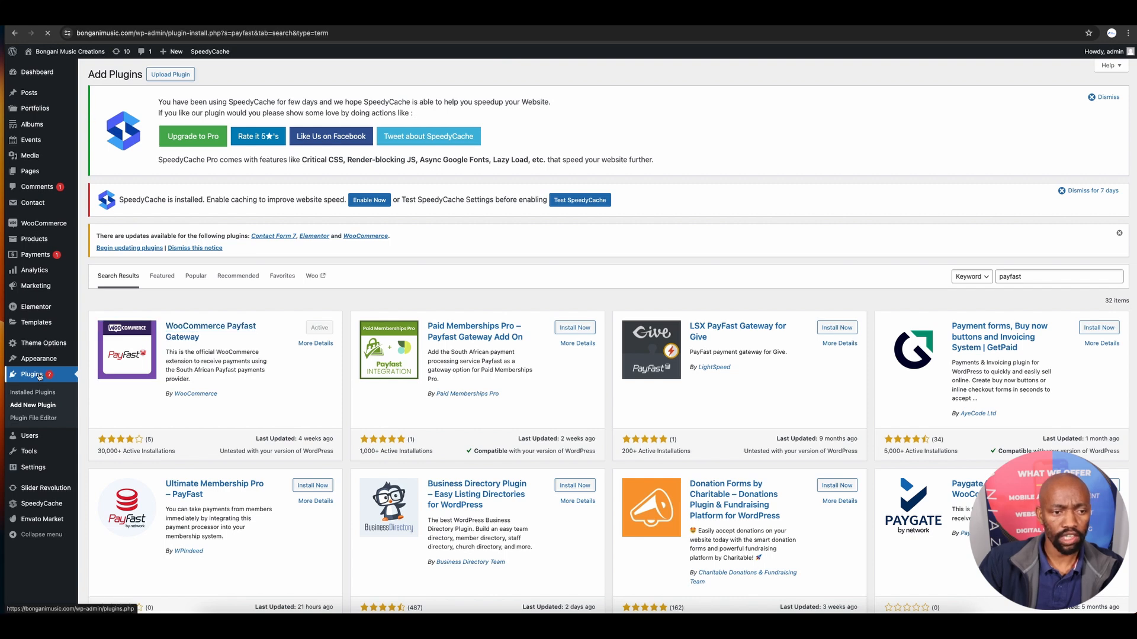
From the installed plugins list, open the WooCommerce Payfast Gateway's Settings link.
click(33, 392)
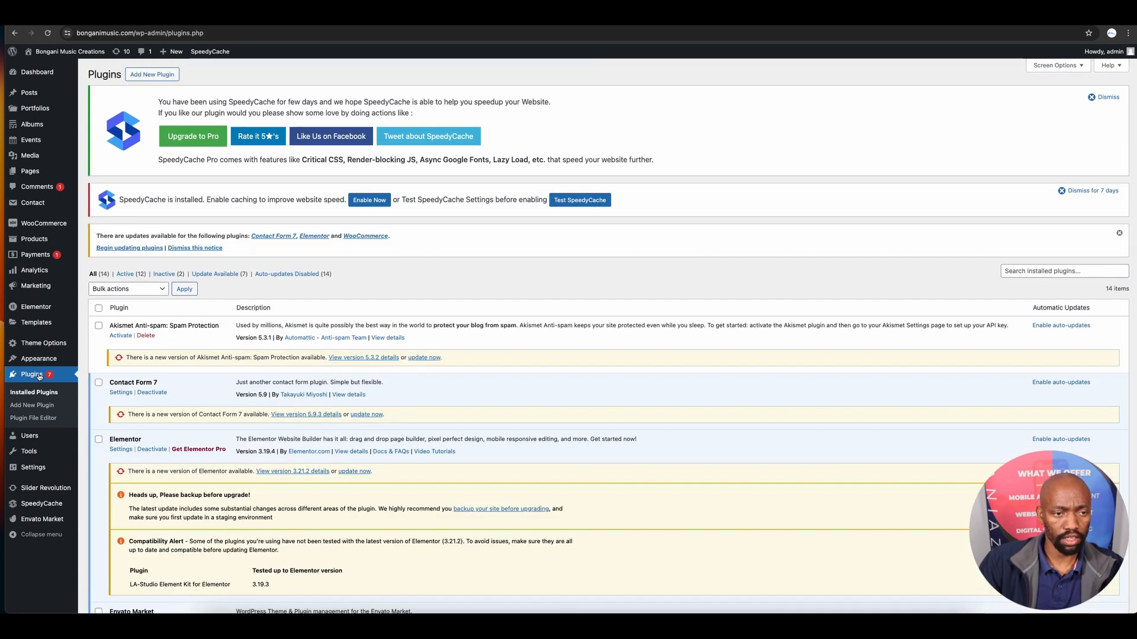
scroll(down, 3)
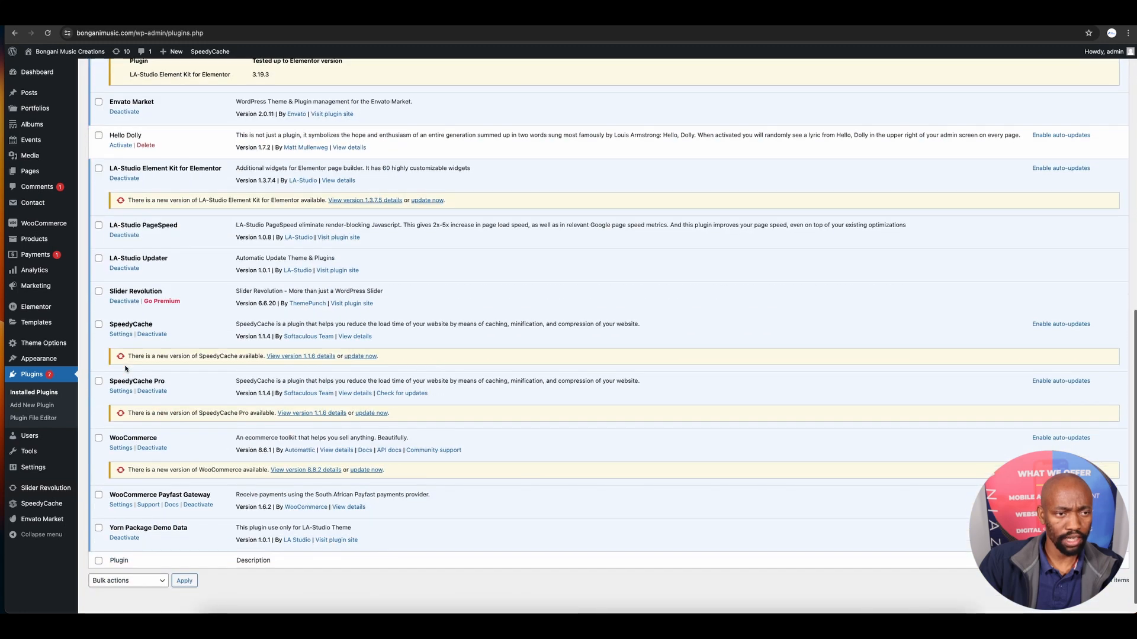
scroll(down, 3)
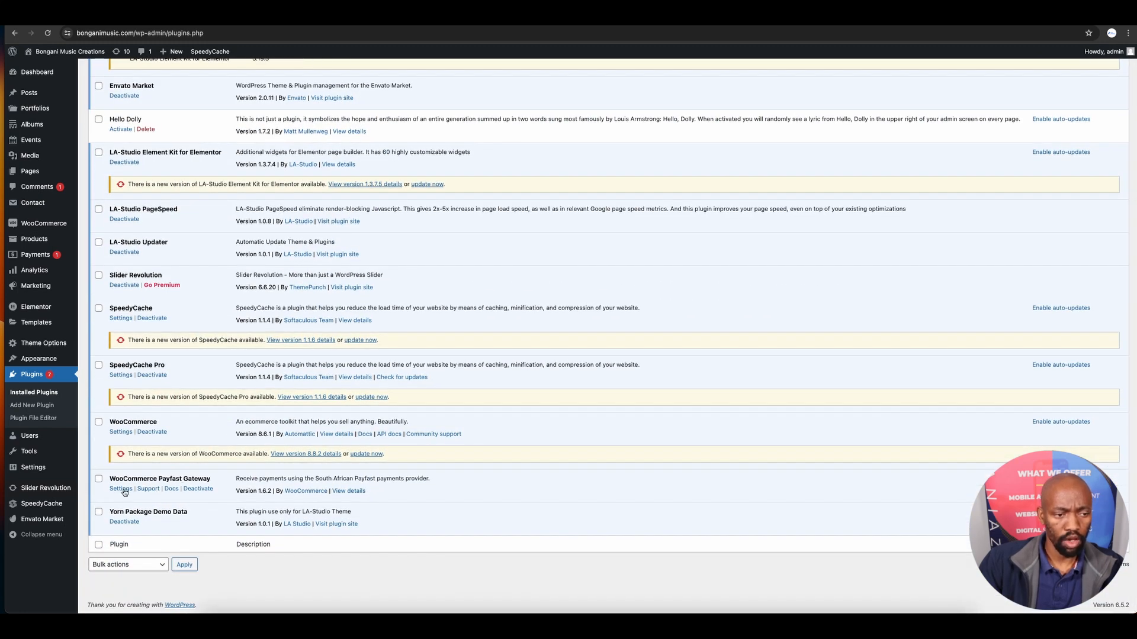
click(121, 489)
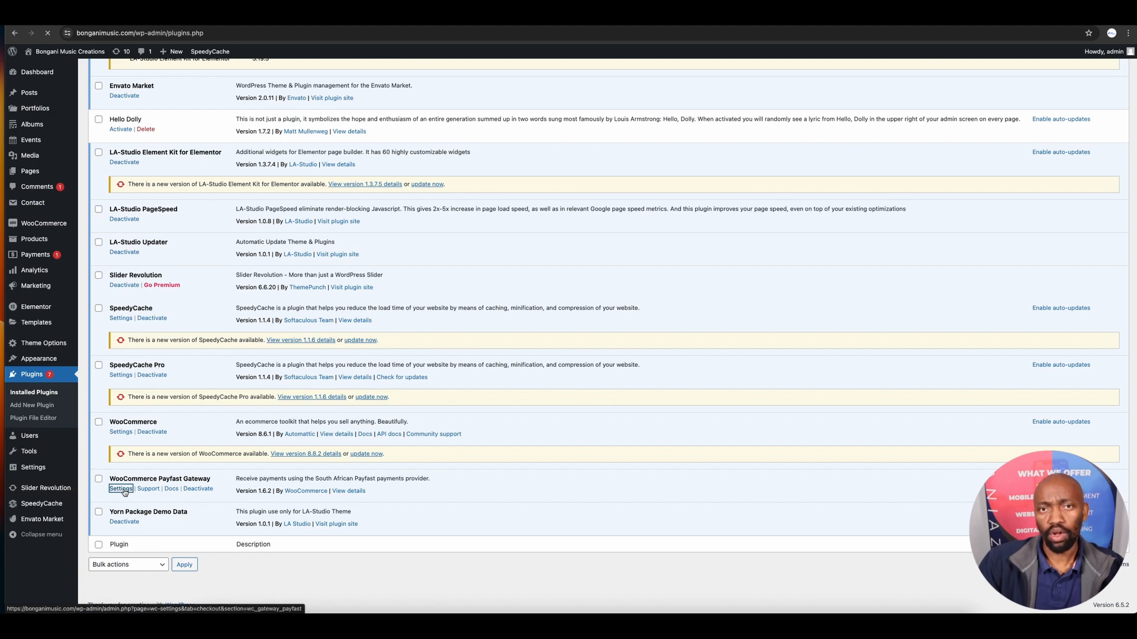
click(122, 488)
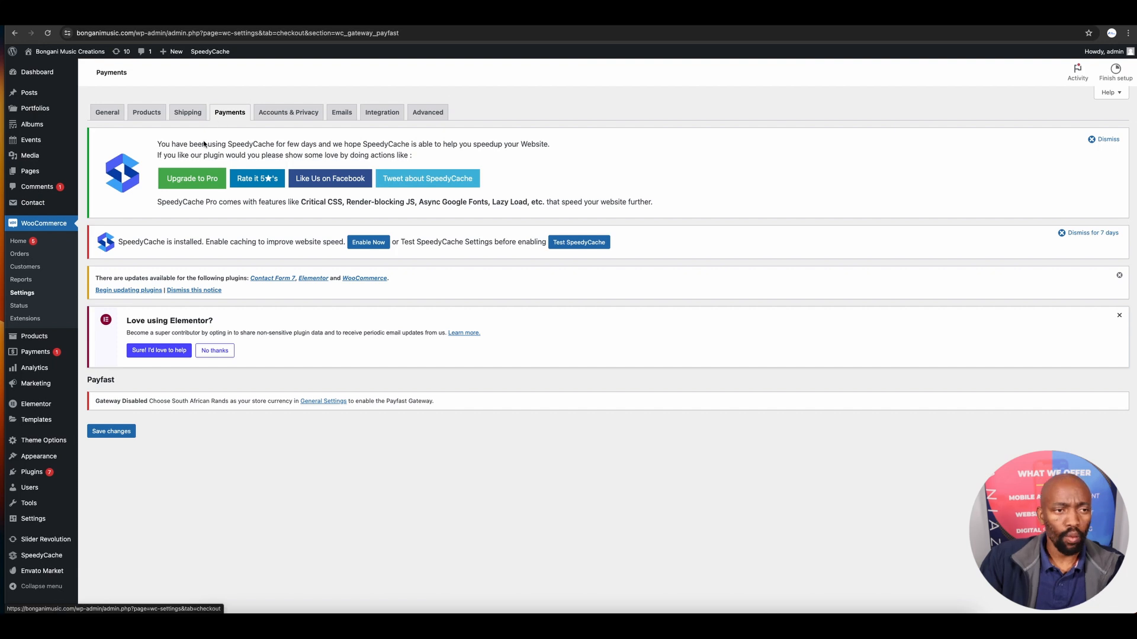
In WooCommerce general settings, search 'south' to set the store country to South Africa.
click(107, 112)
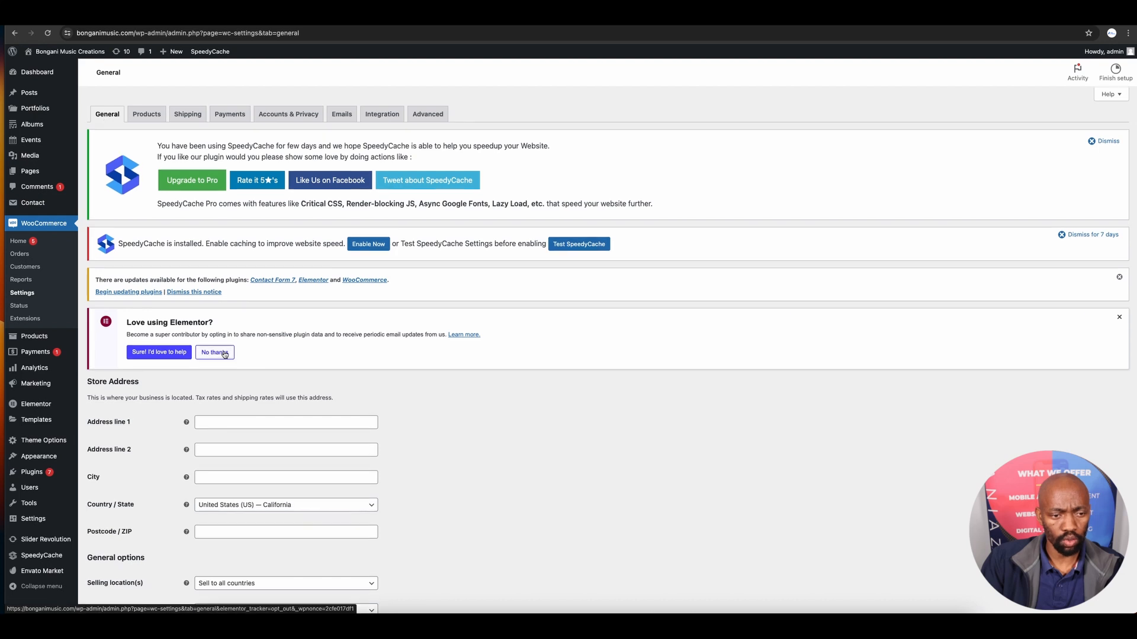
scroll(down, 3)
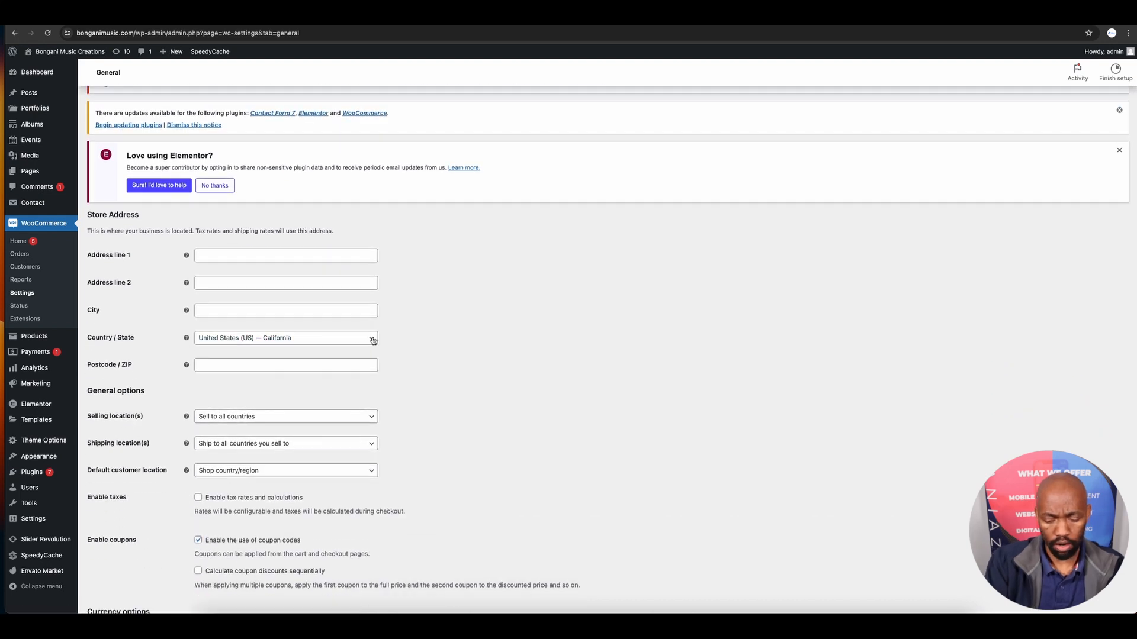
click(284, 338)
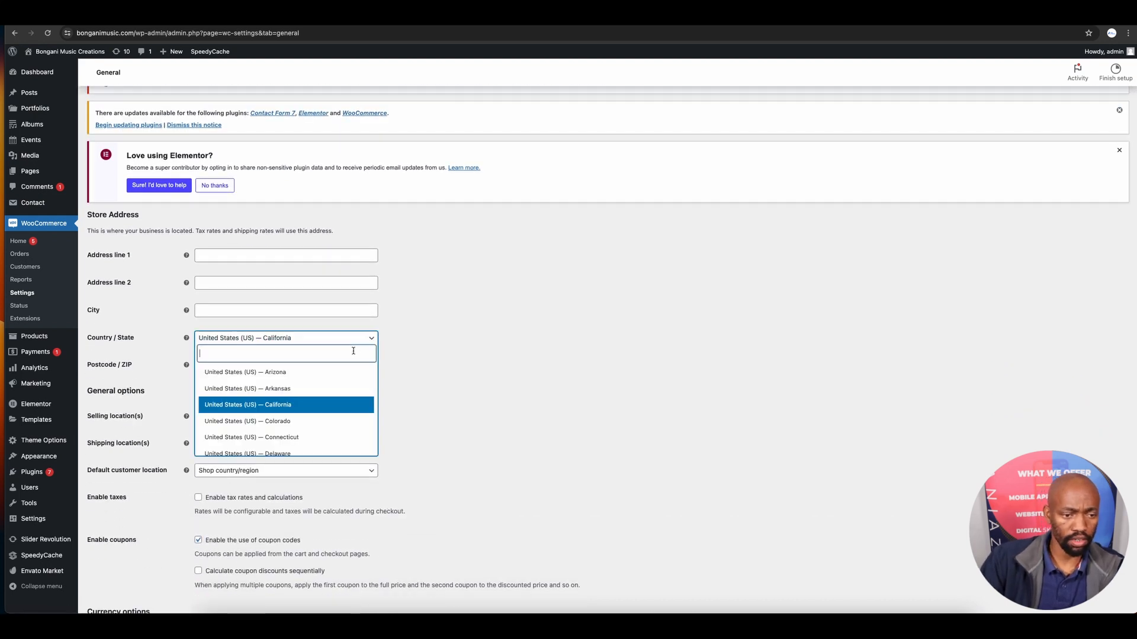
text(south)
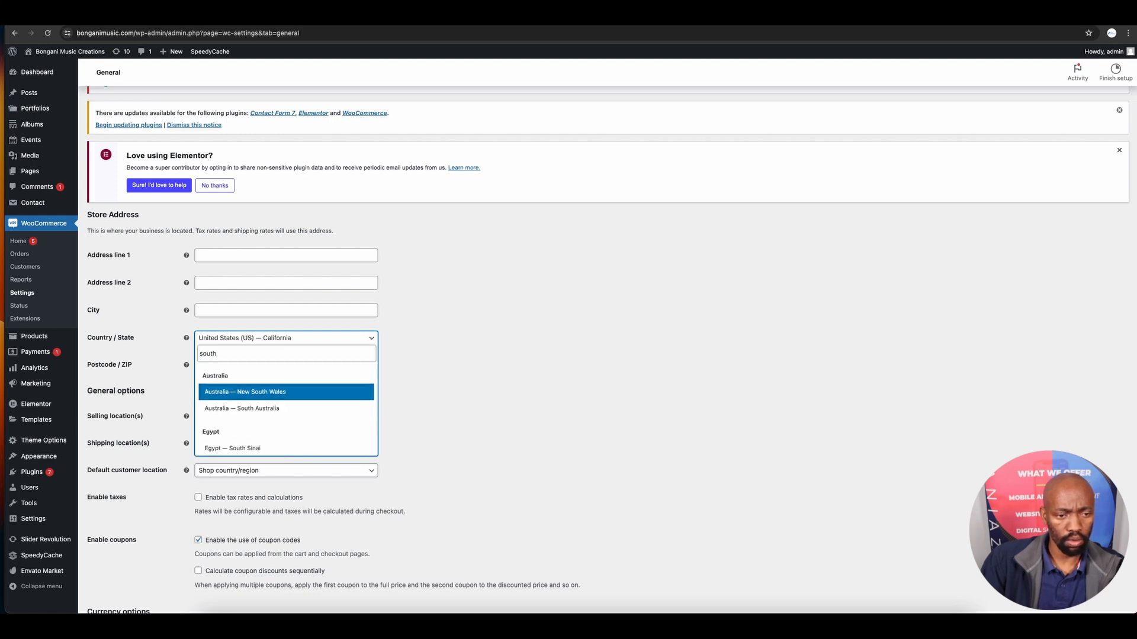
scroll(down, 3)
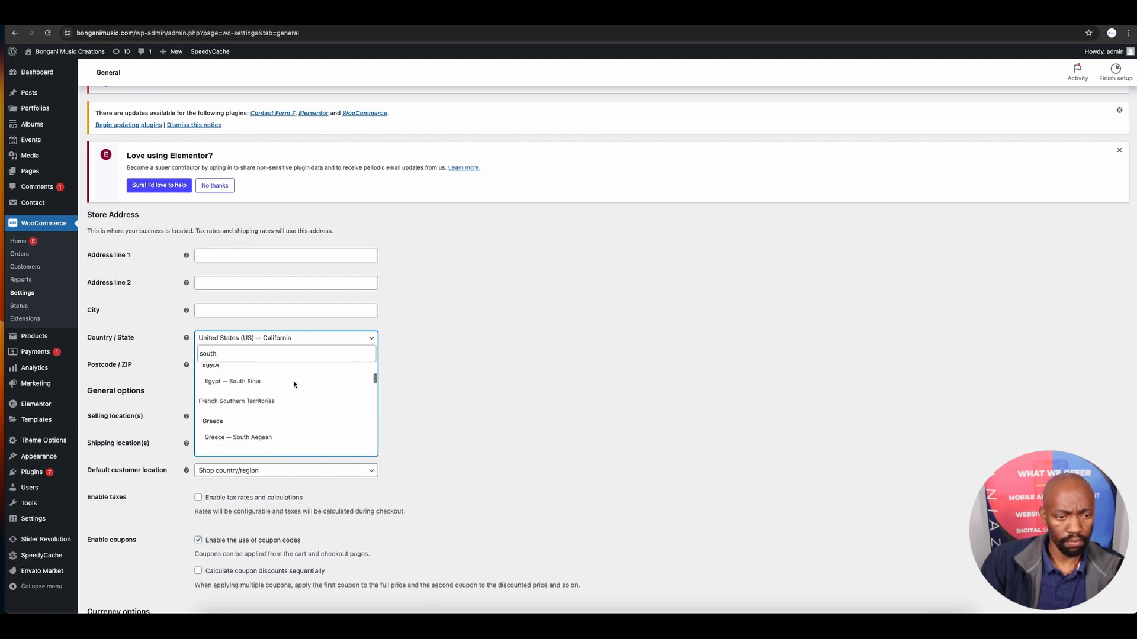
scroll(down, 3)
text(7784)
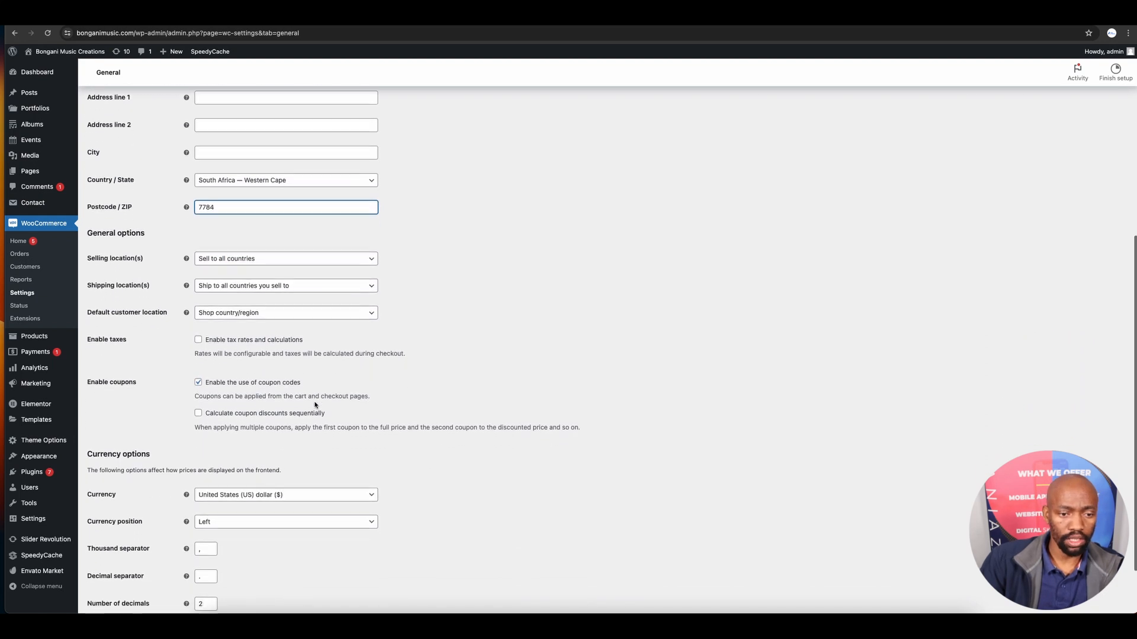
scroll(down, 3)
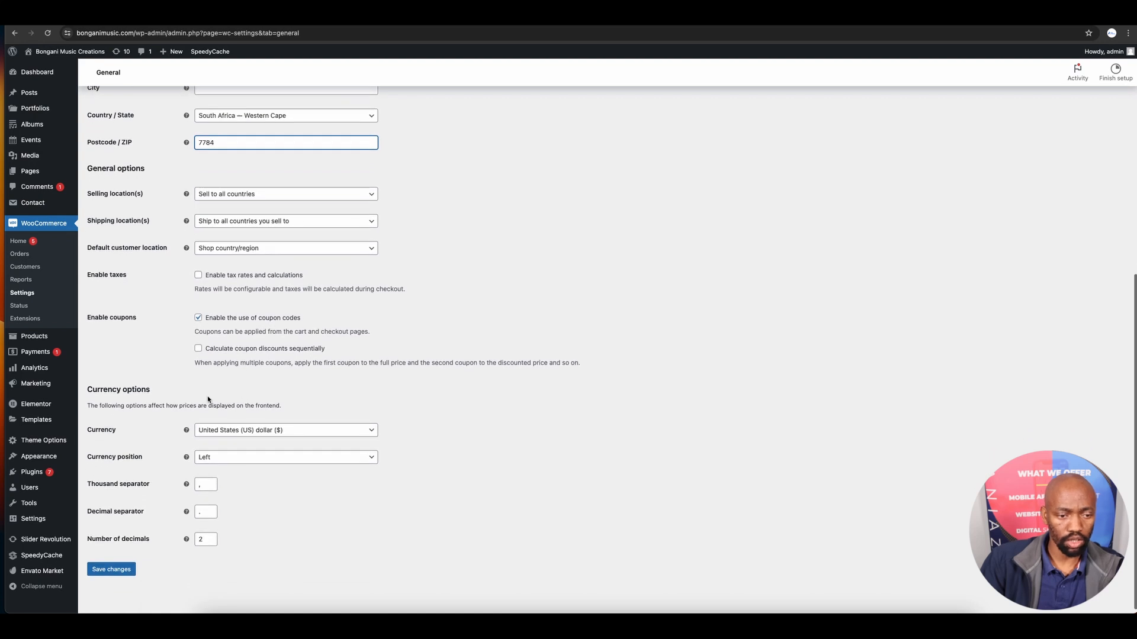
Choose South African rand (R) as the store currency and save the changes.
click(285, 425)
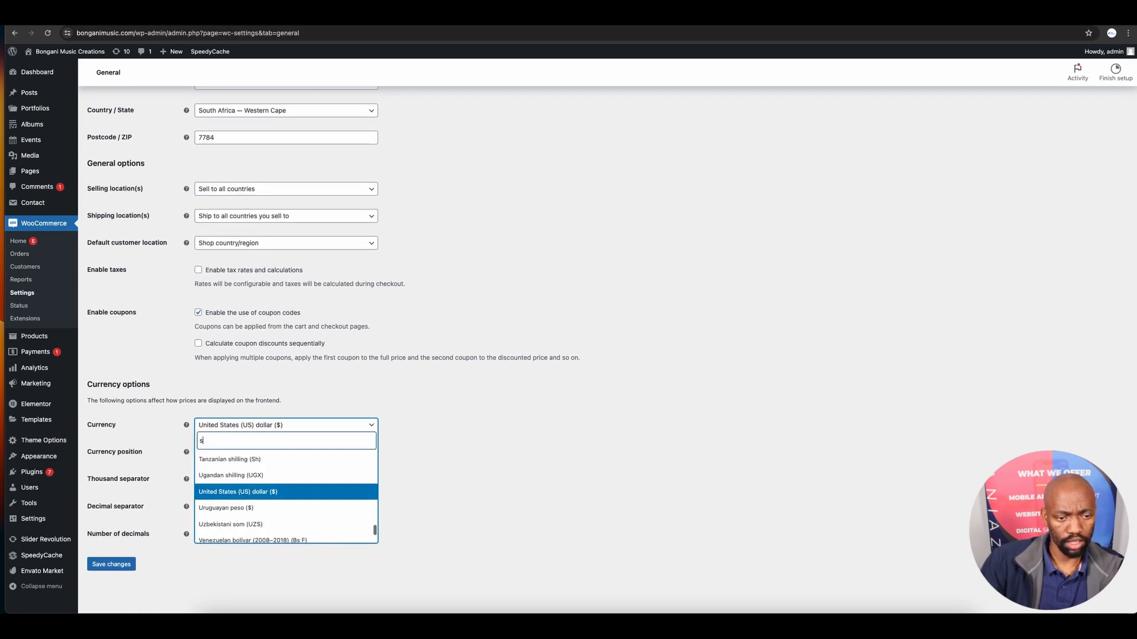
text(outh)
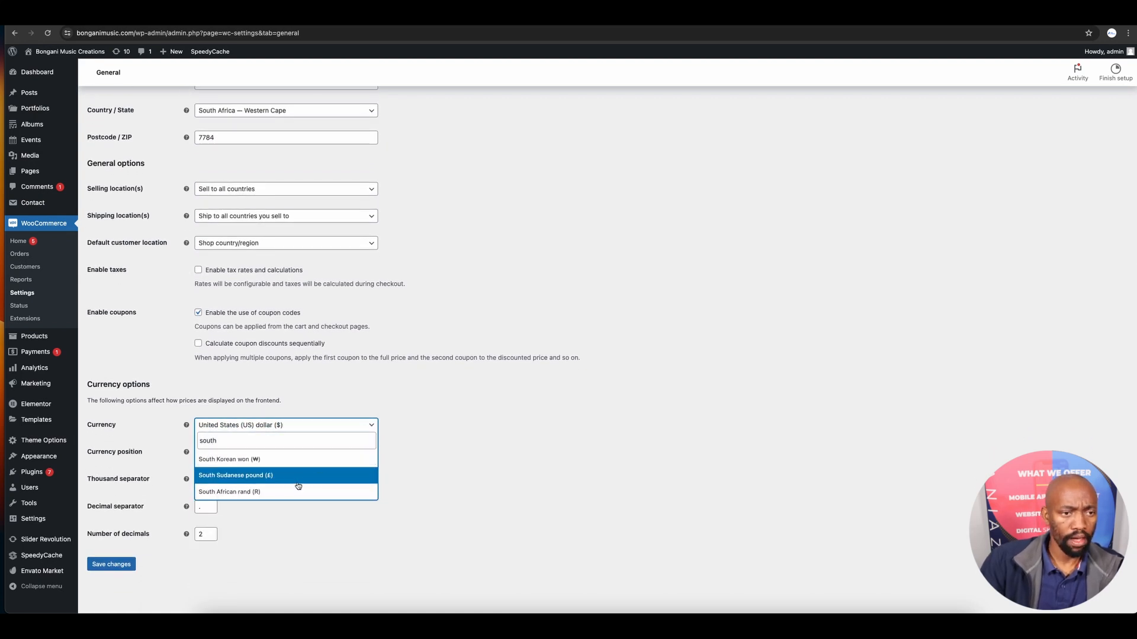
click(229, 492)
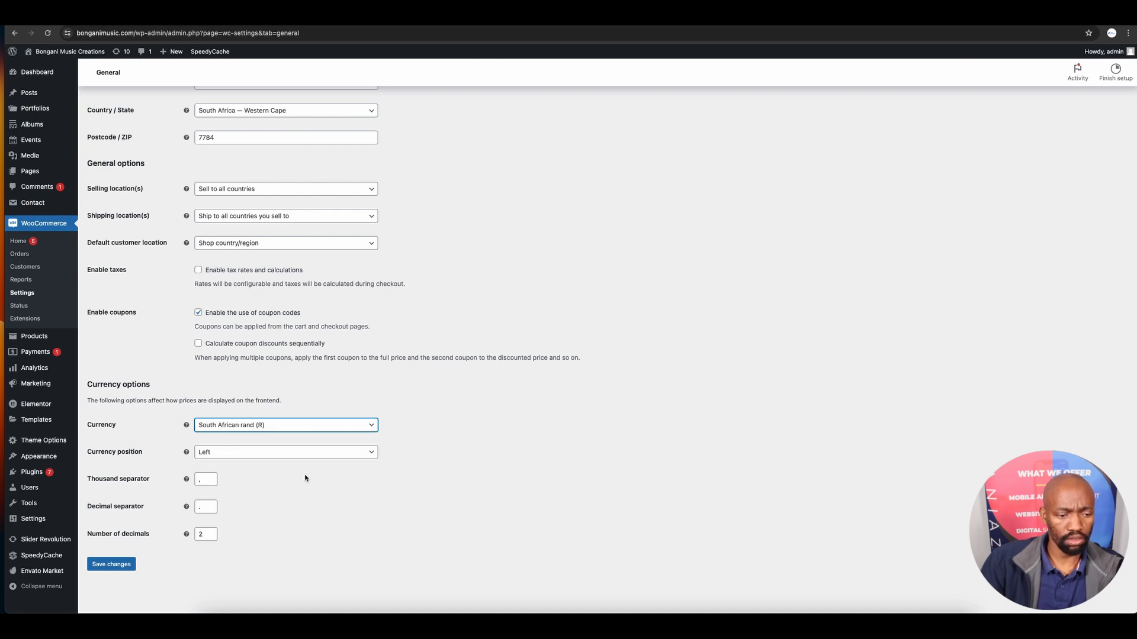
click(110, 564)
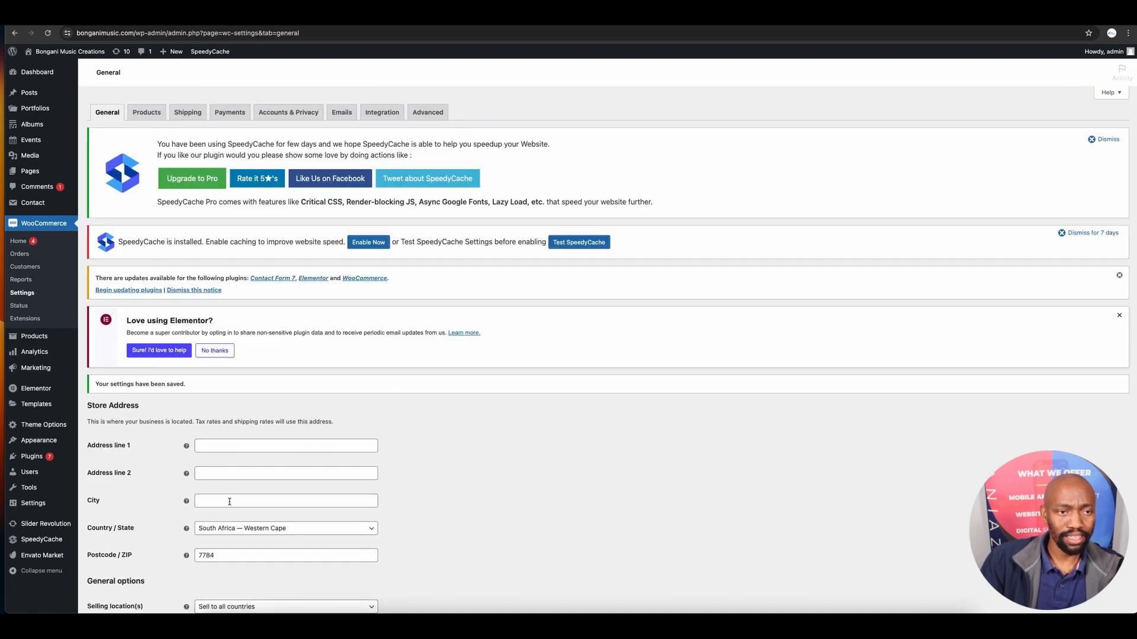
scroll(down, 3)
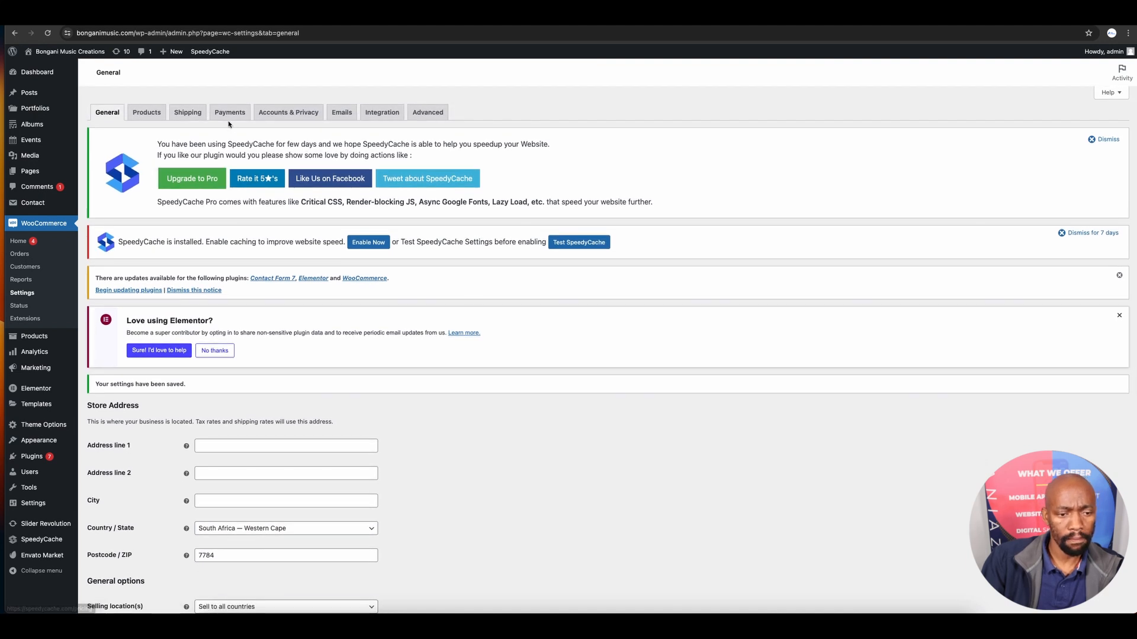
From the WooCommerce Payments methods list, open the Payfast method's settings.
click(229, 112)
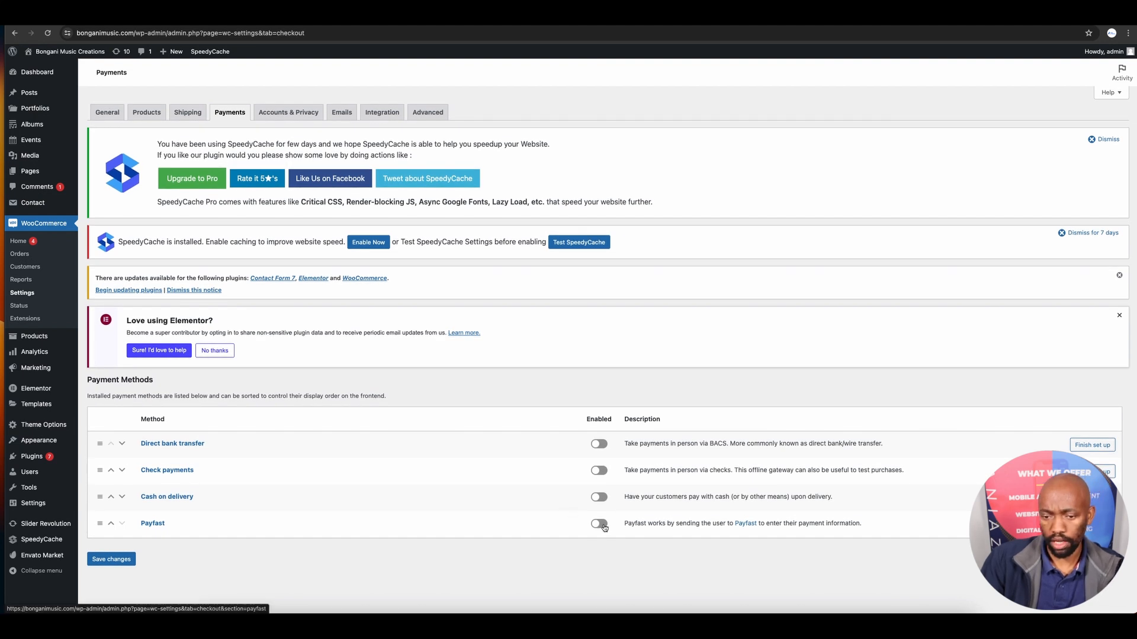
click(152, 523)
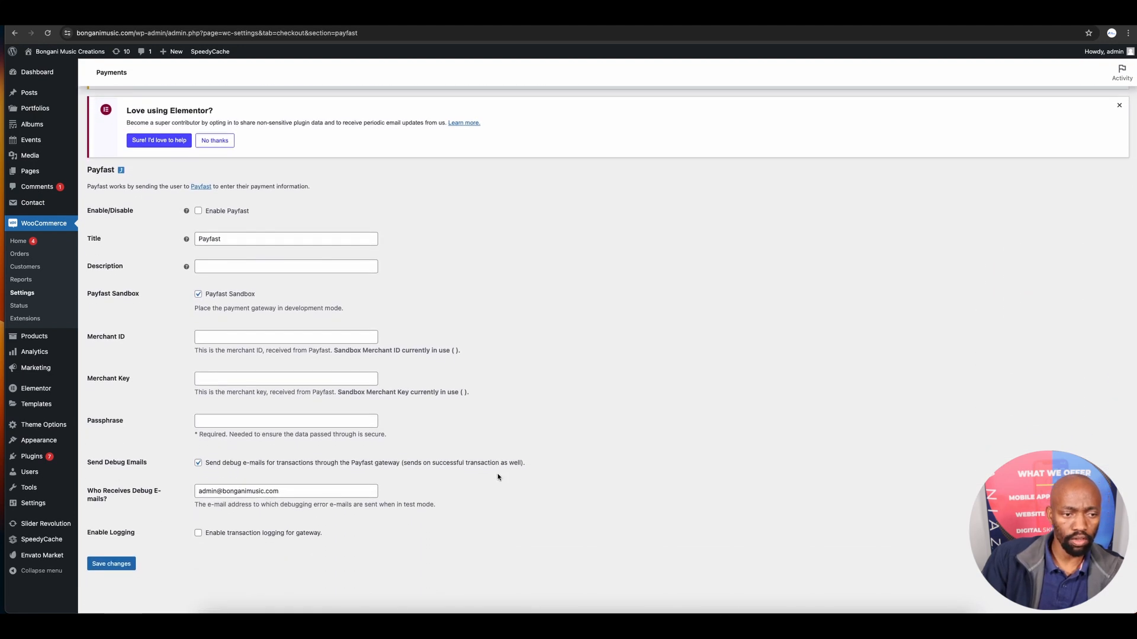
click(285, 336)
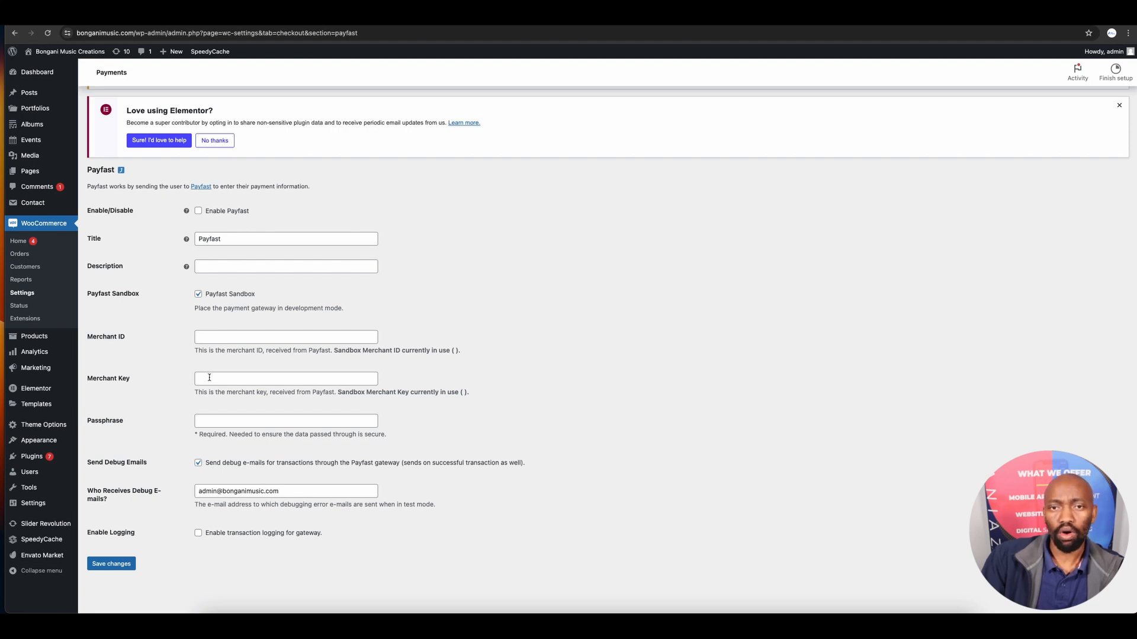
mouse_move(388, 283)
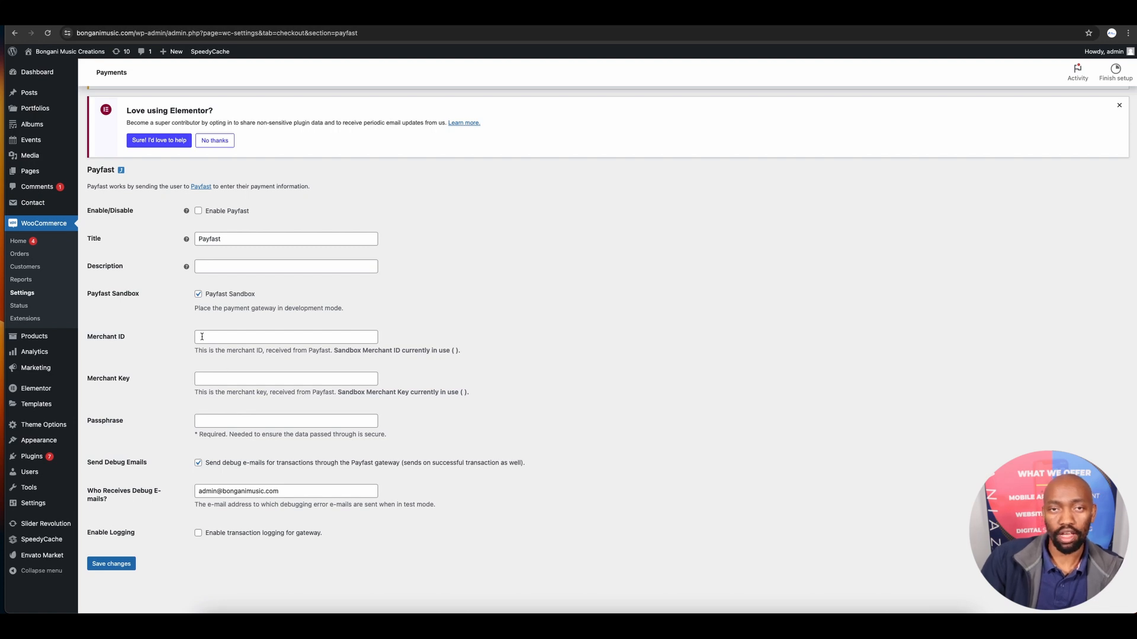
mouse_move(209, 378)
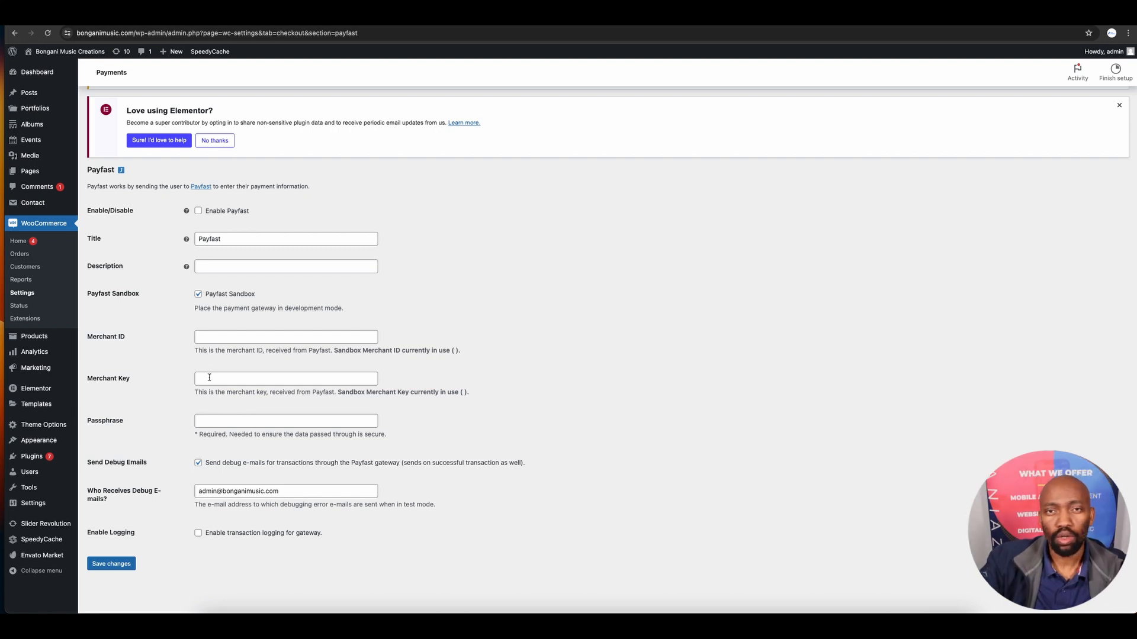
mouse_move(220, 421)
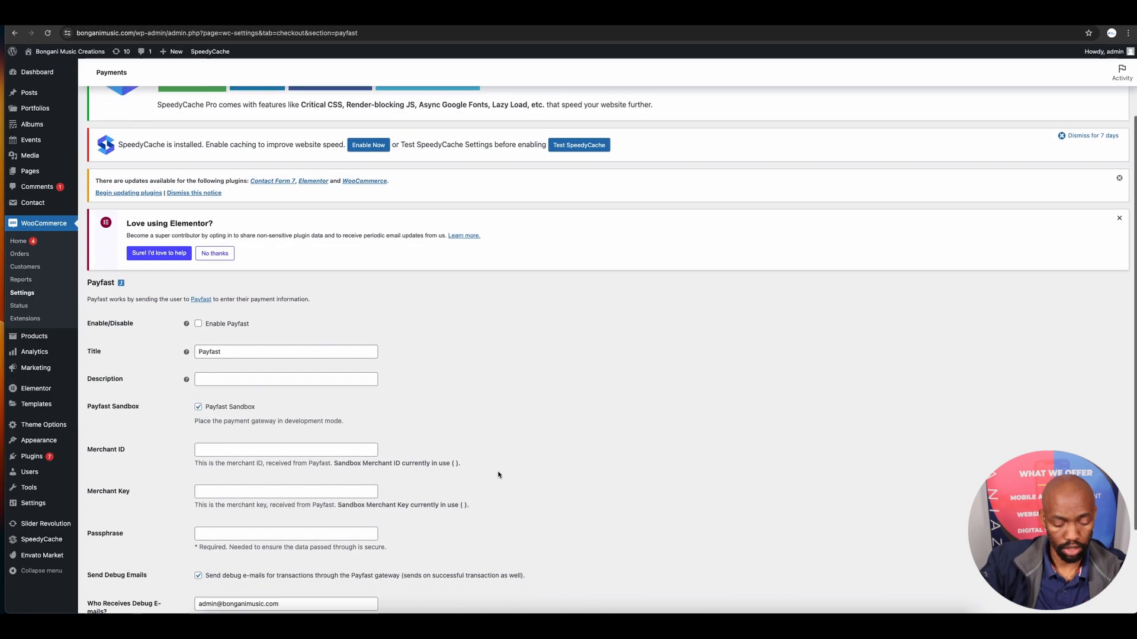
scroll(down, 3)
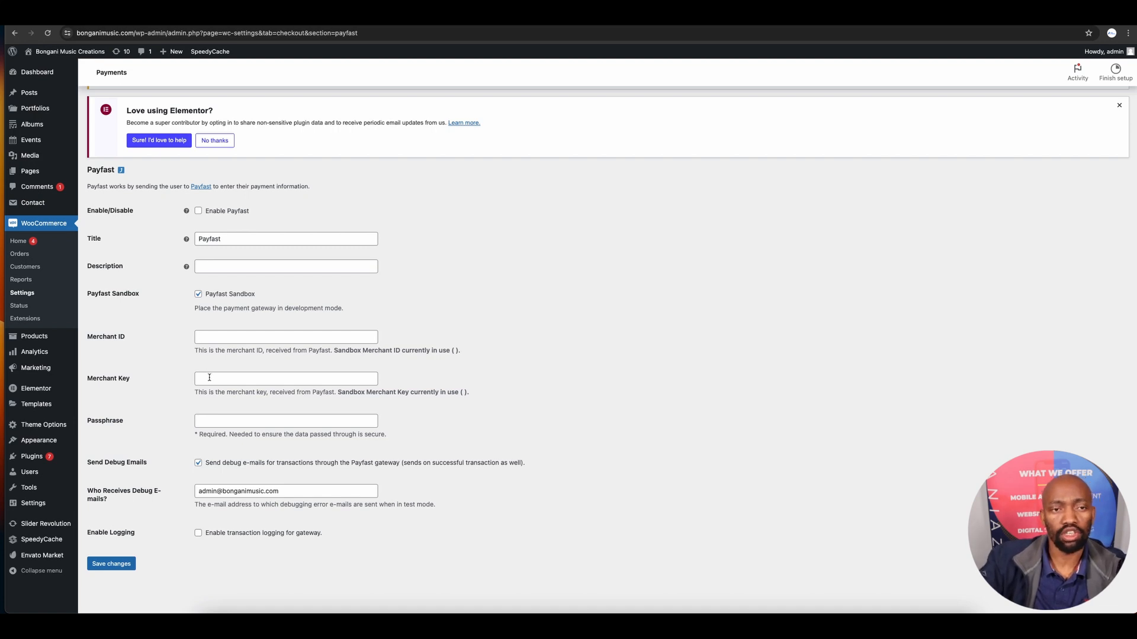
mouse_move(388, 283)
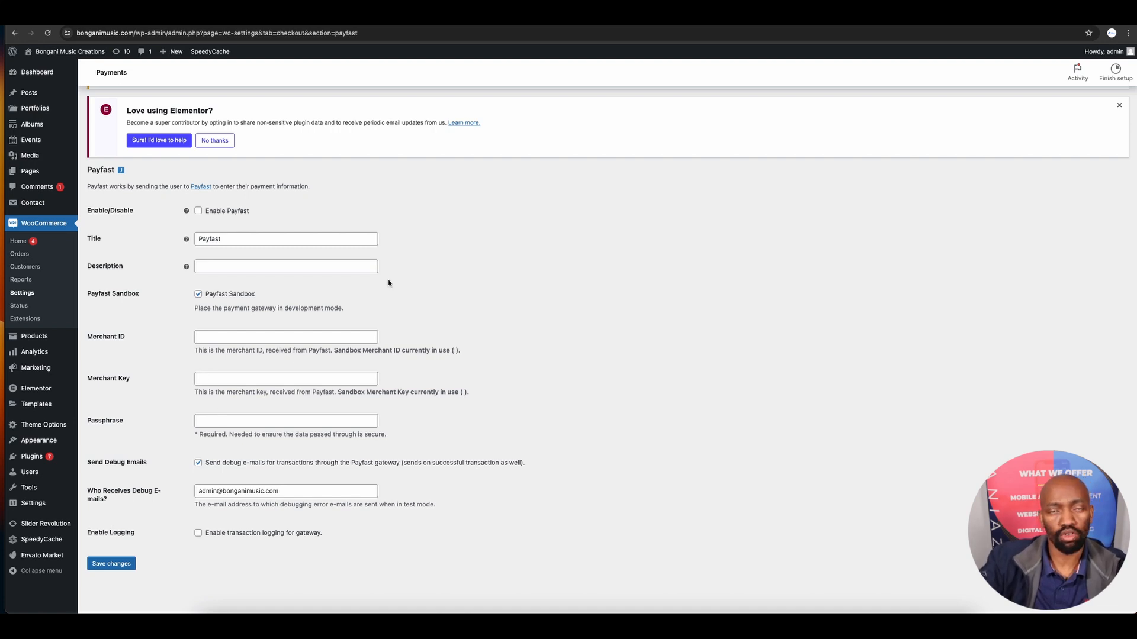
scroll(down, 3)
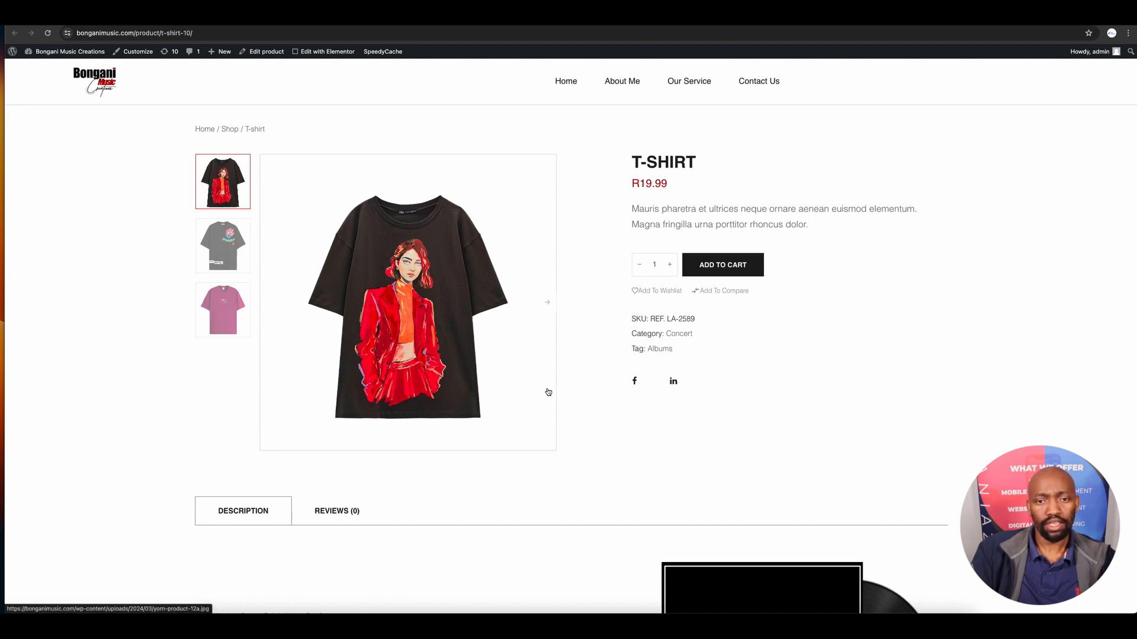
mouse_move(548, 392)
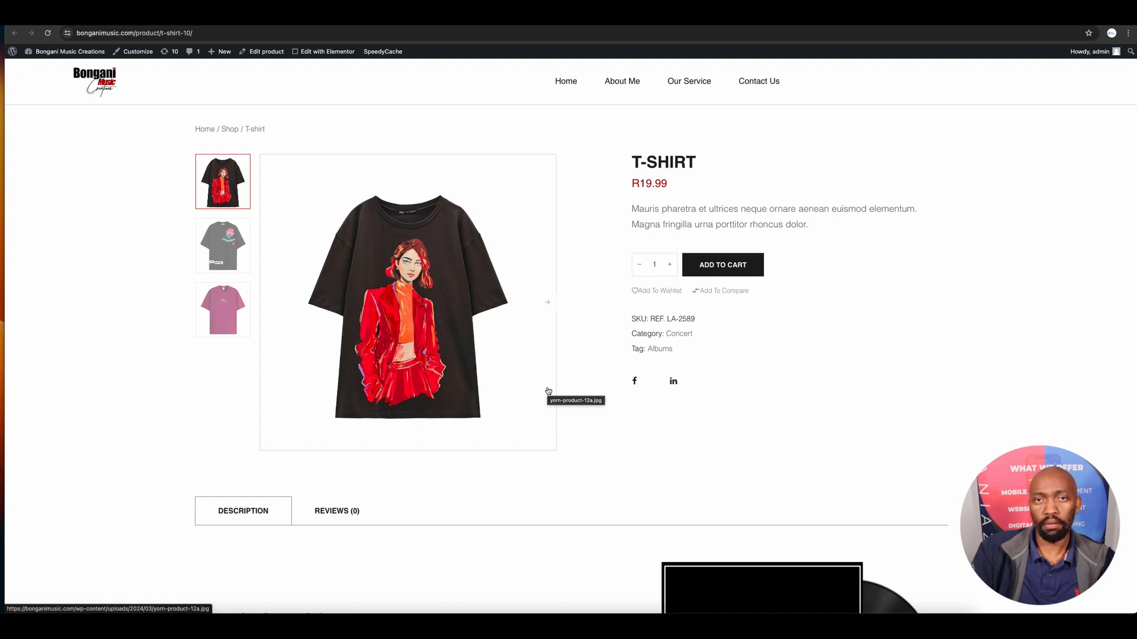
mouse_move(419, 135)
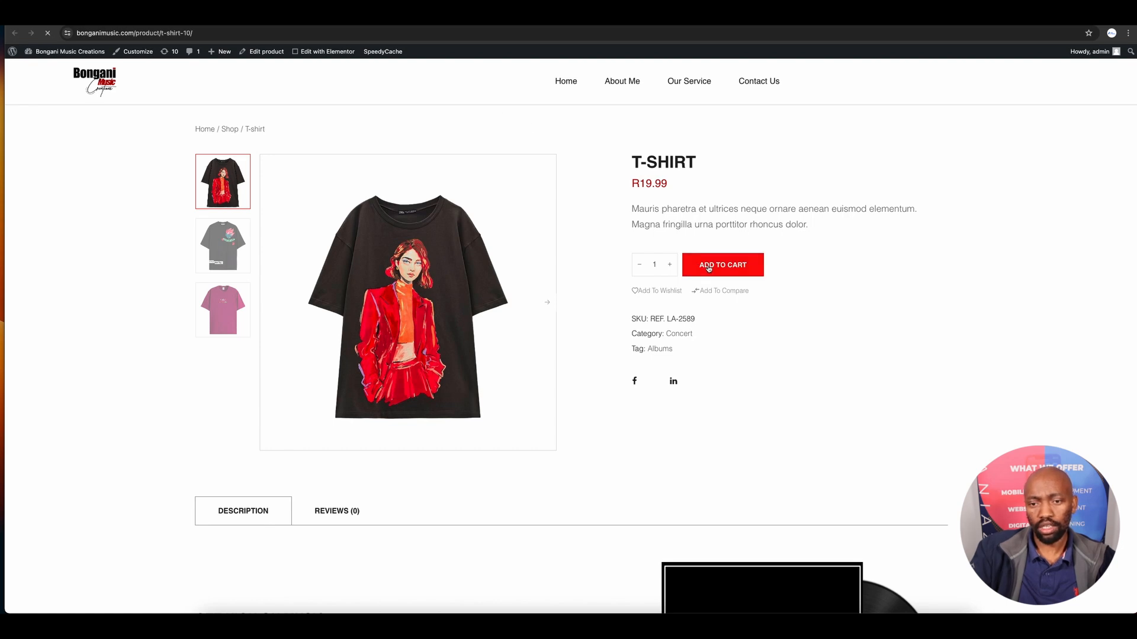
Add the T-shirt to the cart, bringing it to two shirts totalling R39.98.
click(721, 265)
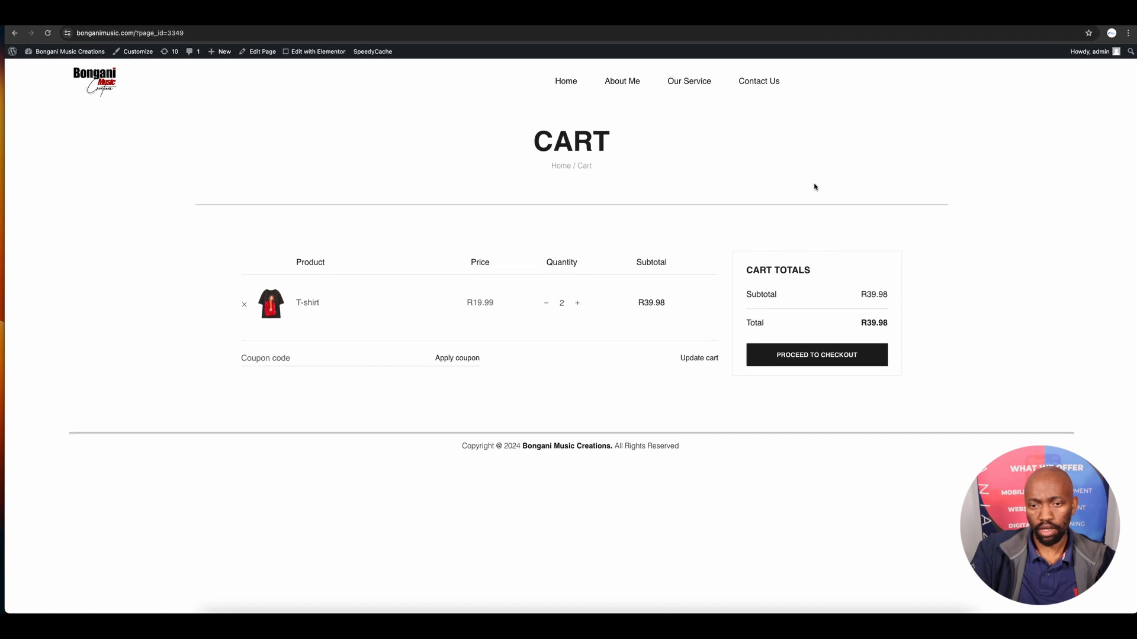
Update the cart to 3 T-shirts totalling R59.97 and proceed to checkout.
click(577, 303)
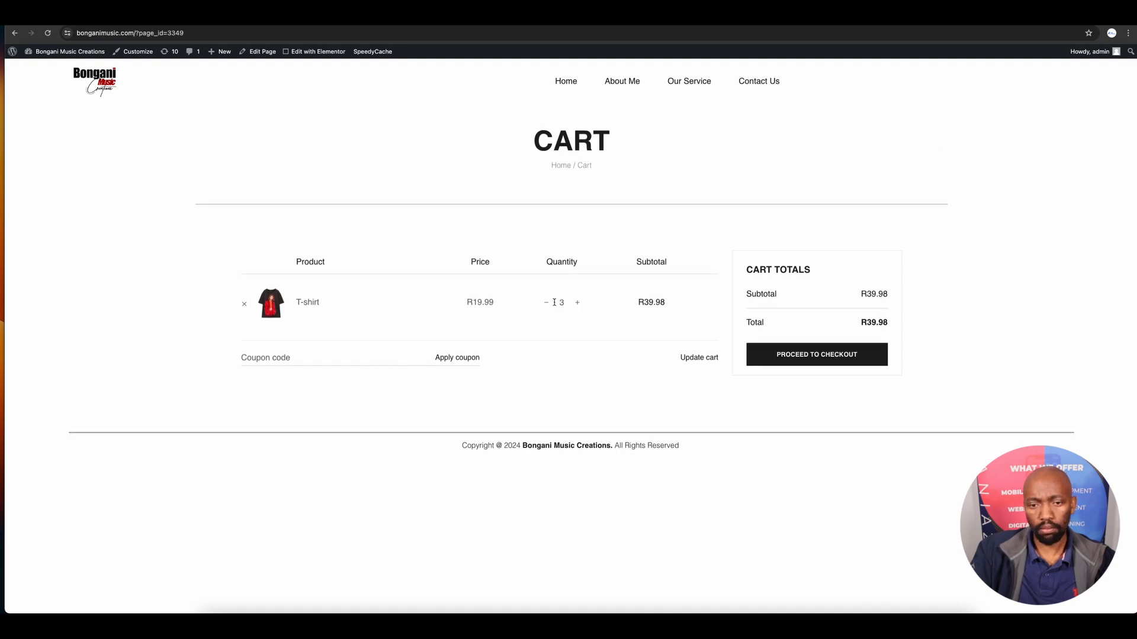
click(578, 302)
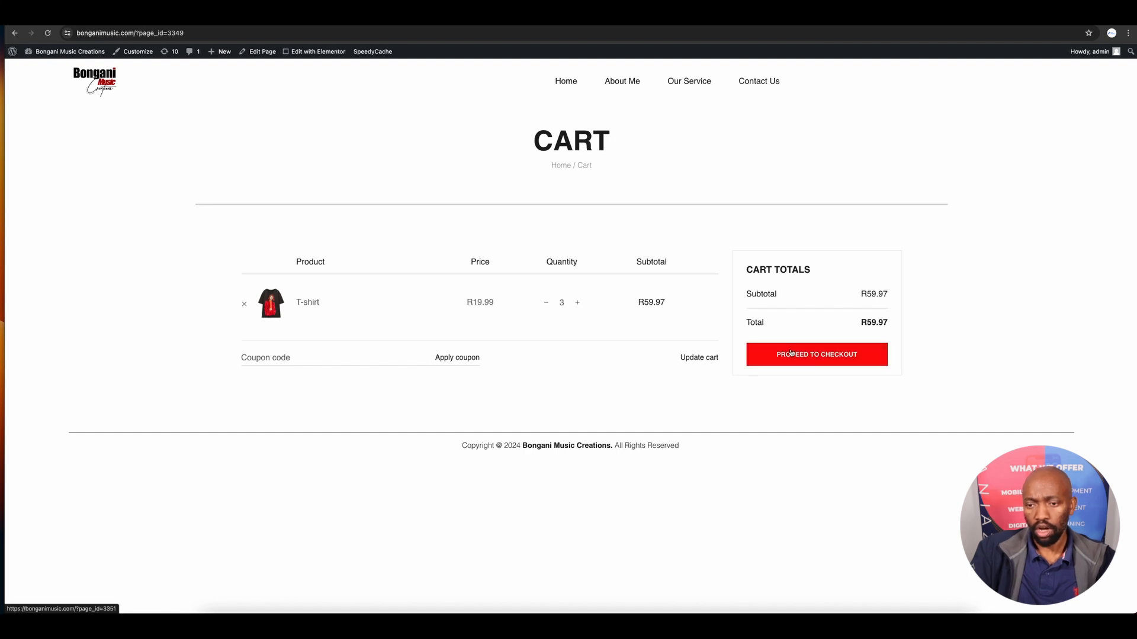
click(817, 354)
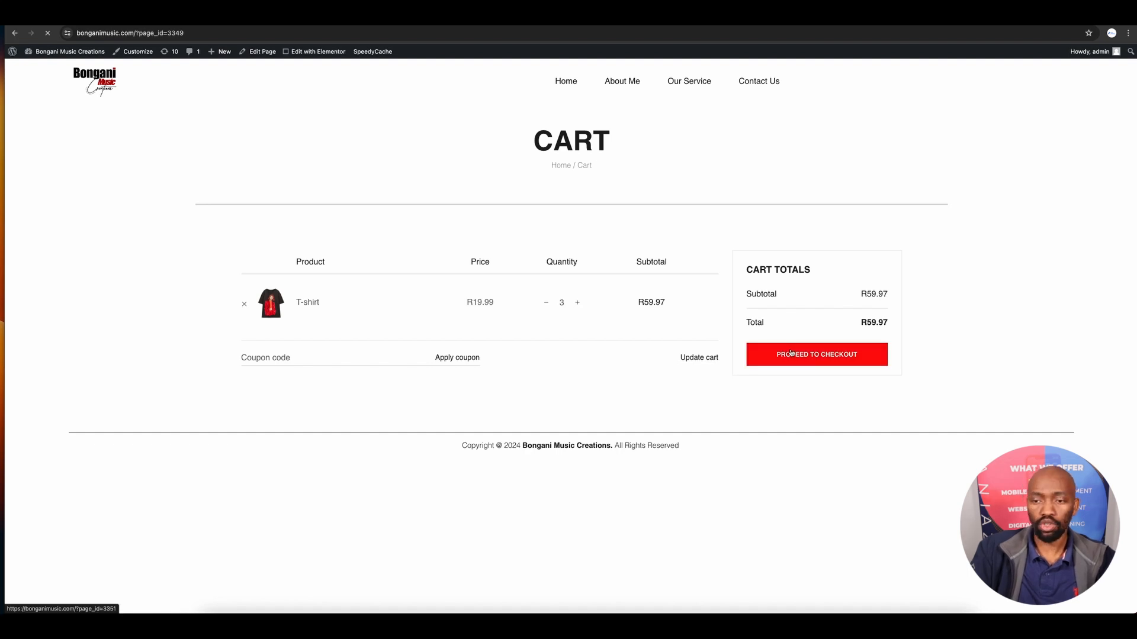
click(817, 355)
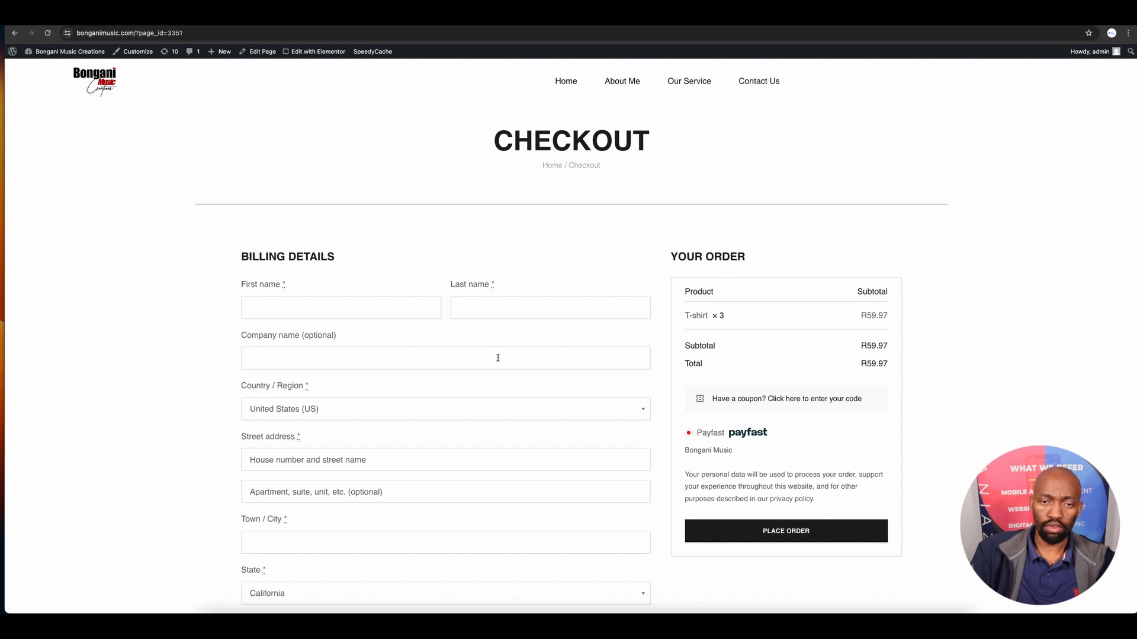
scroll(down, 3)
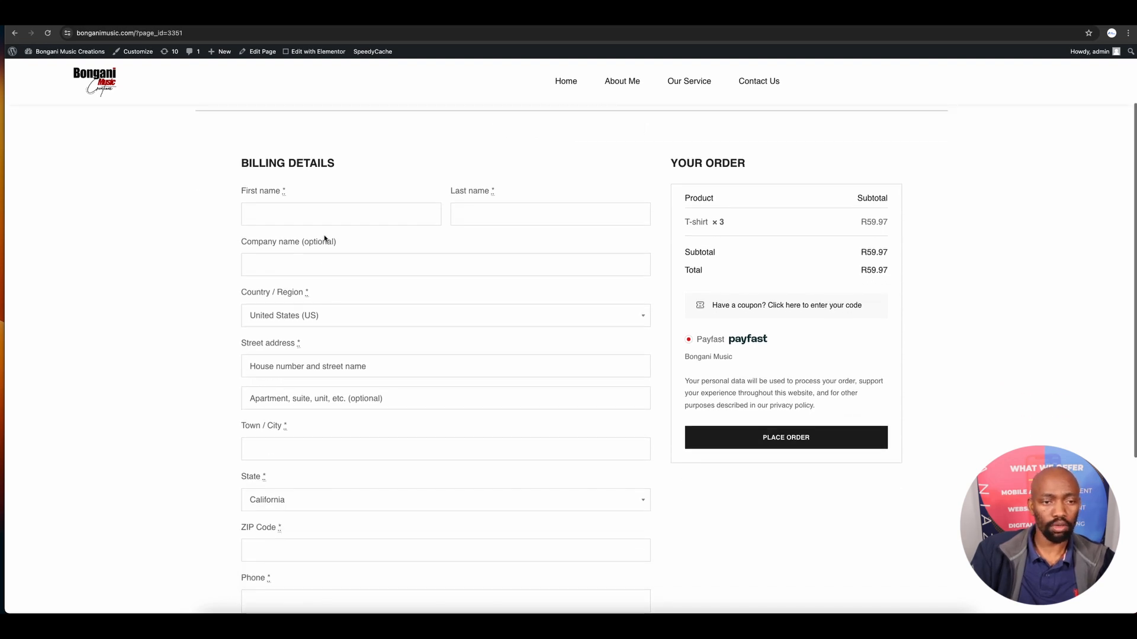
mouse_move(431, 322)
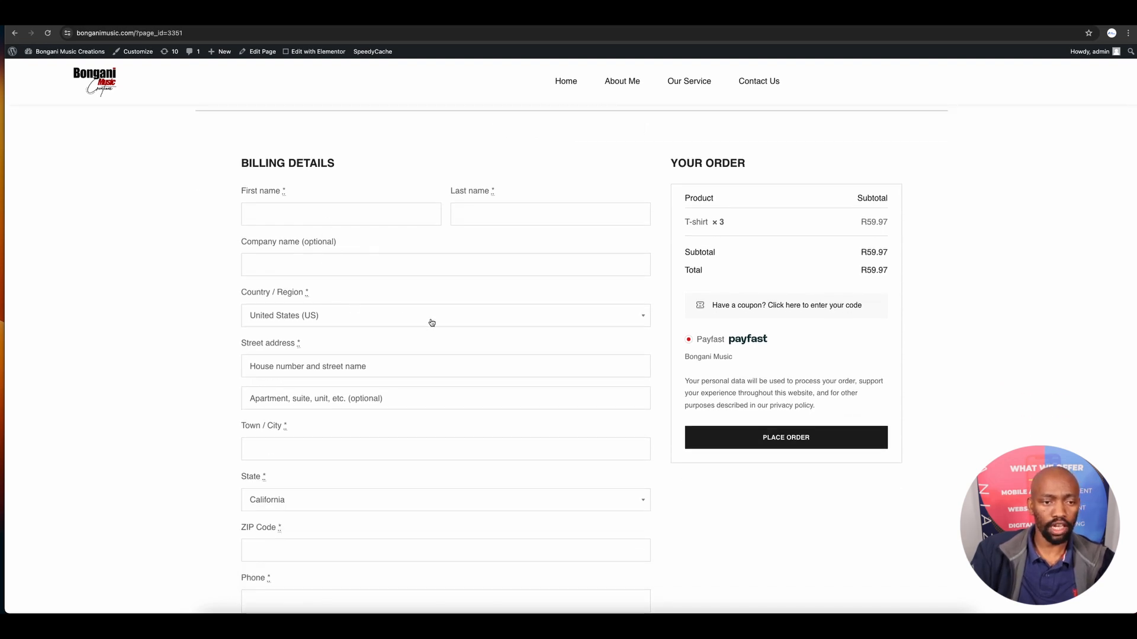
scroll(up, 3)
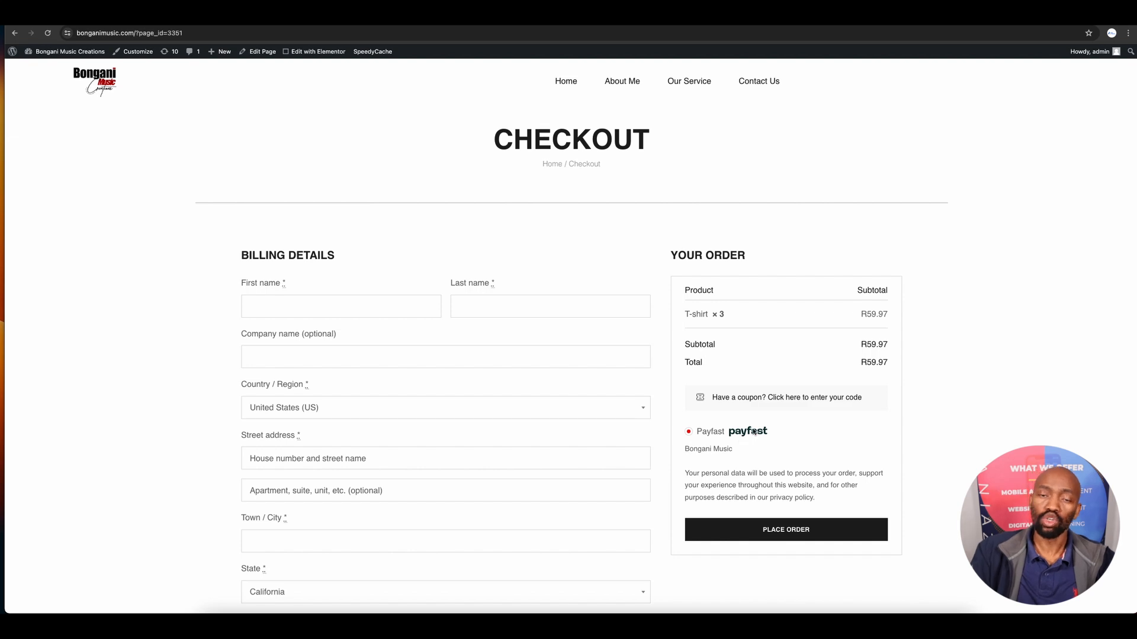
mouse_move(759, 446)
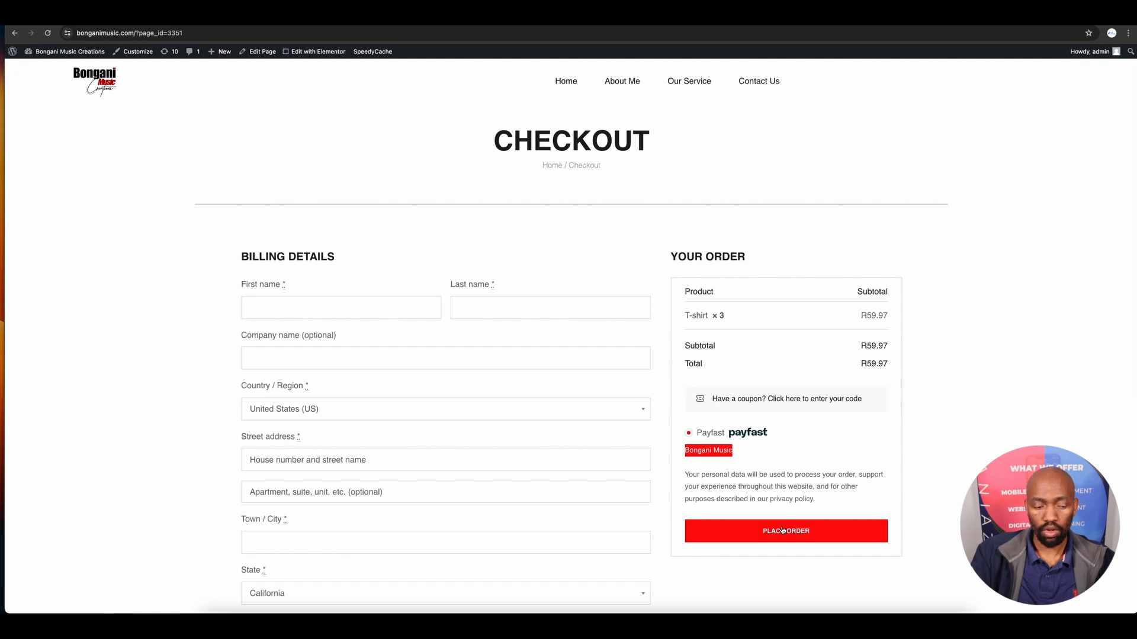
Place the order with empty billing fields, producing required-field errors.
click(785, 531)
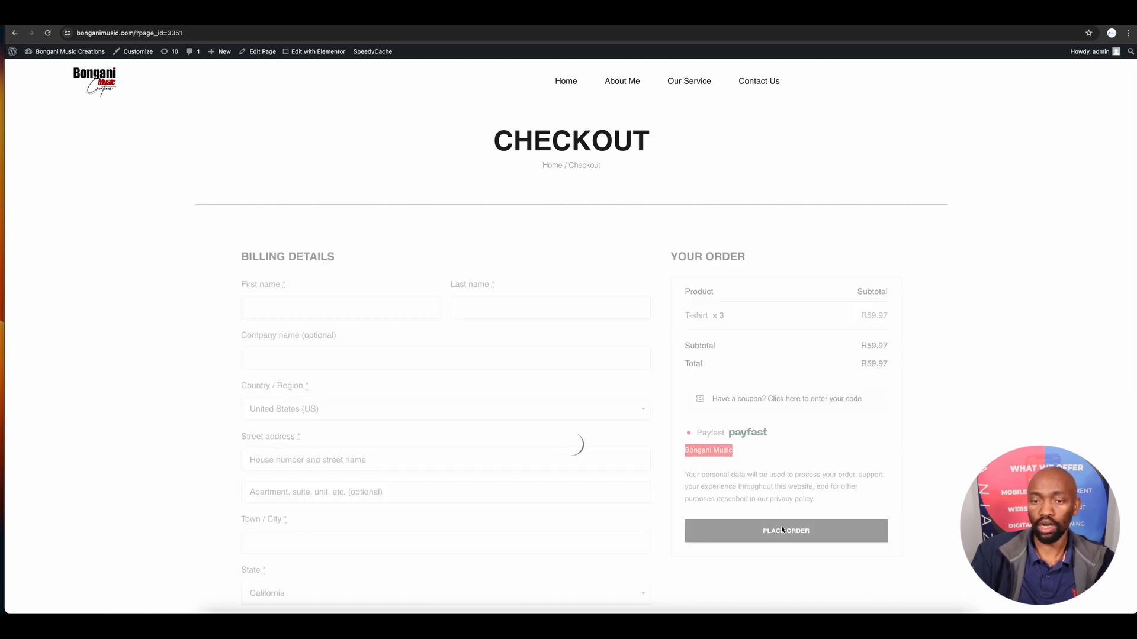
click(785, 531)
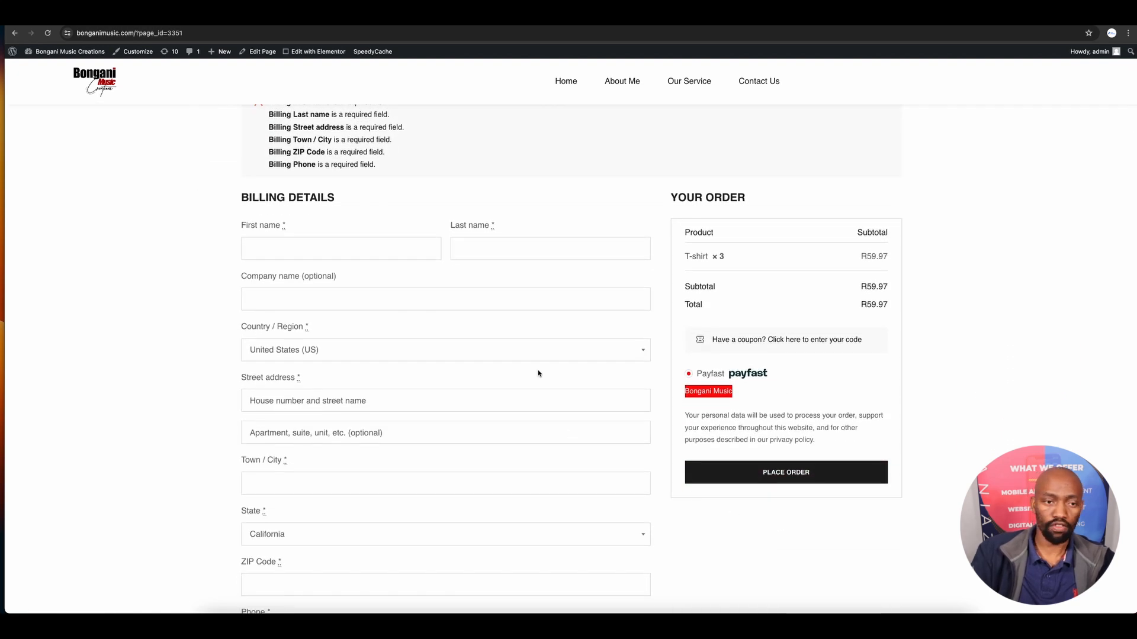